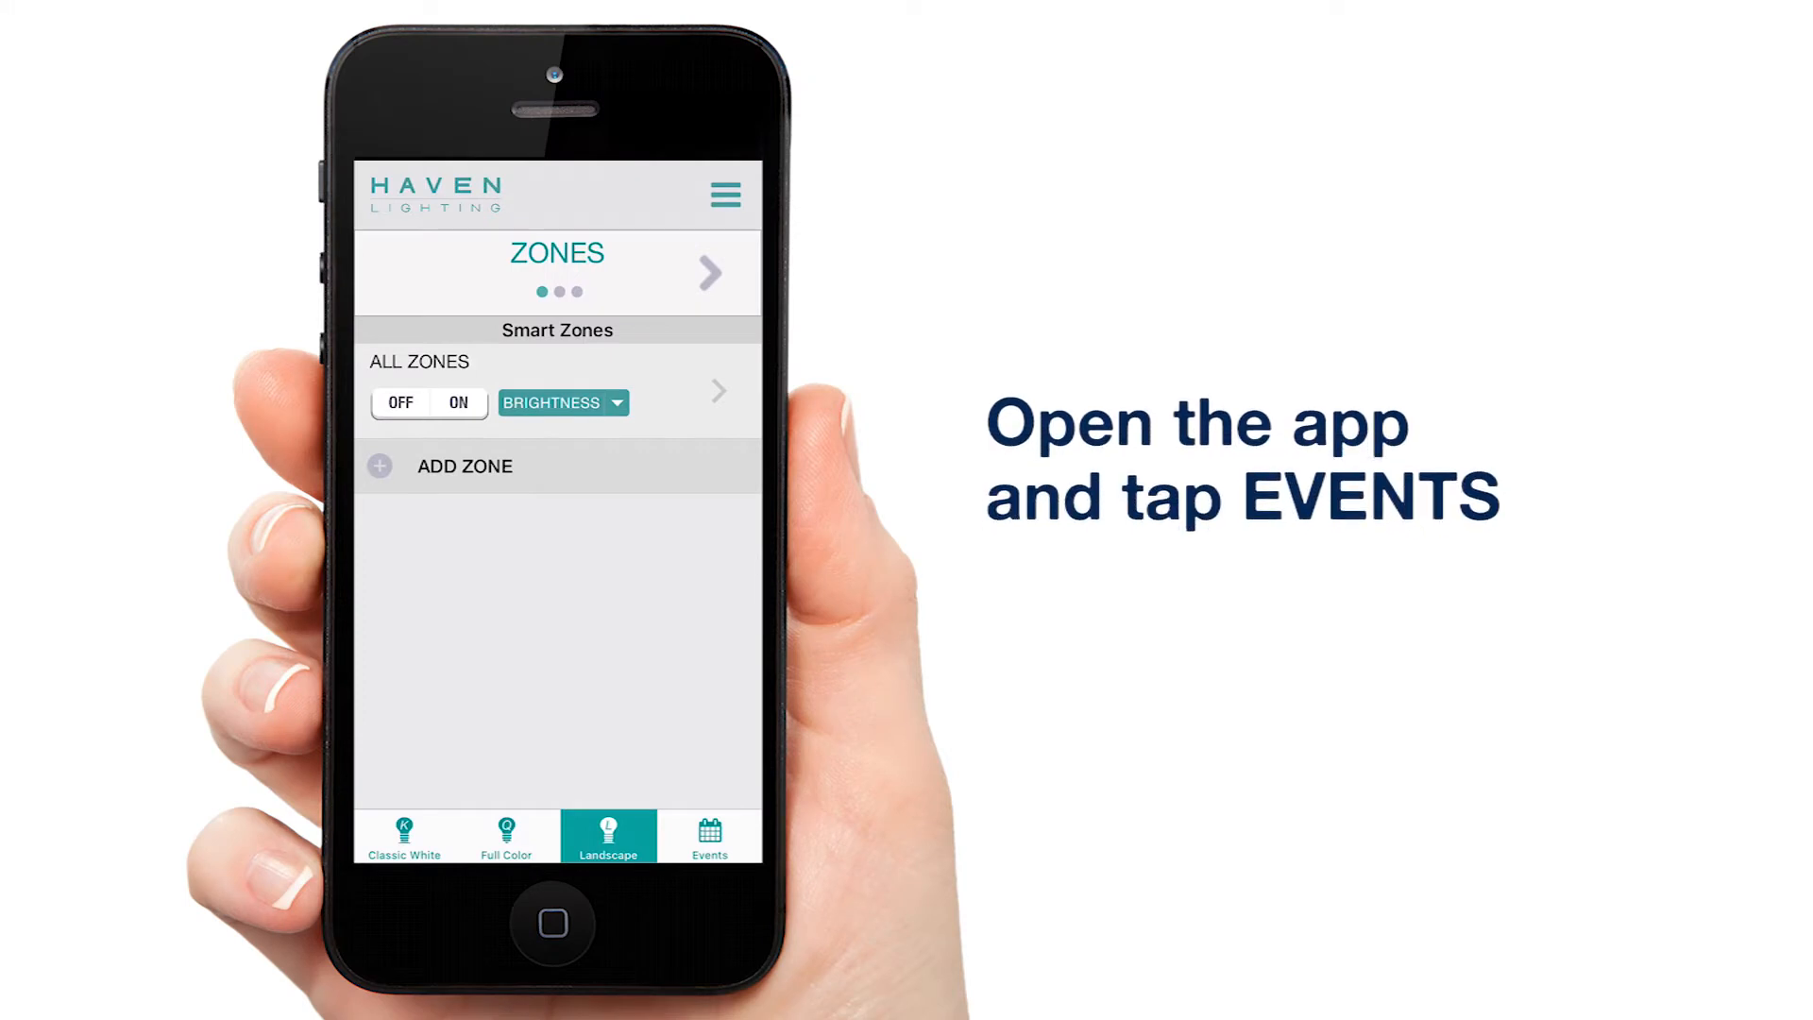
- Start a new event for the Landscape Smart controller from the Events list
click(708, 834)
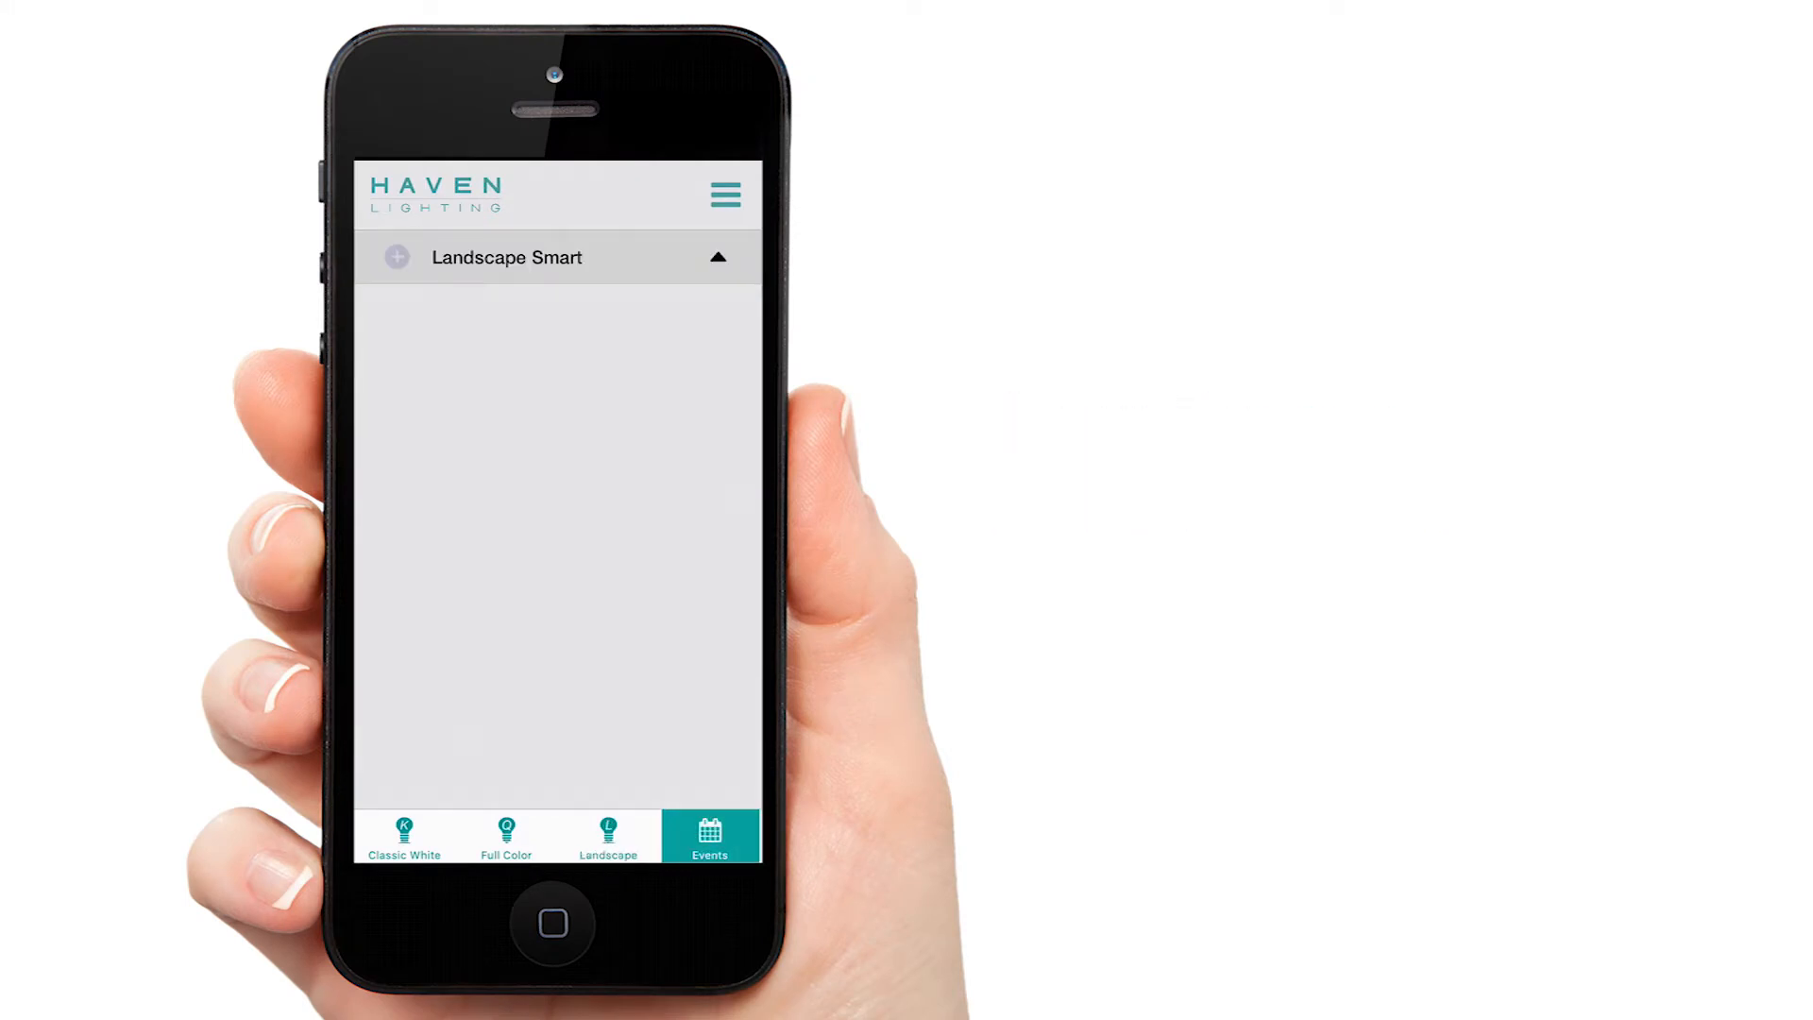
click(394, 255)
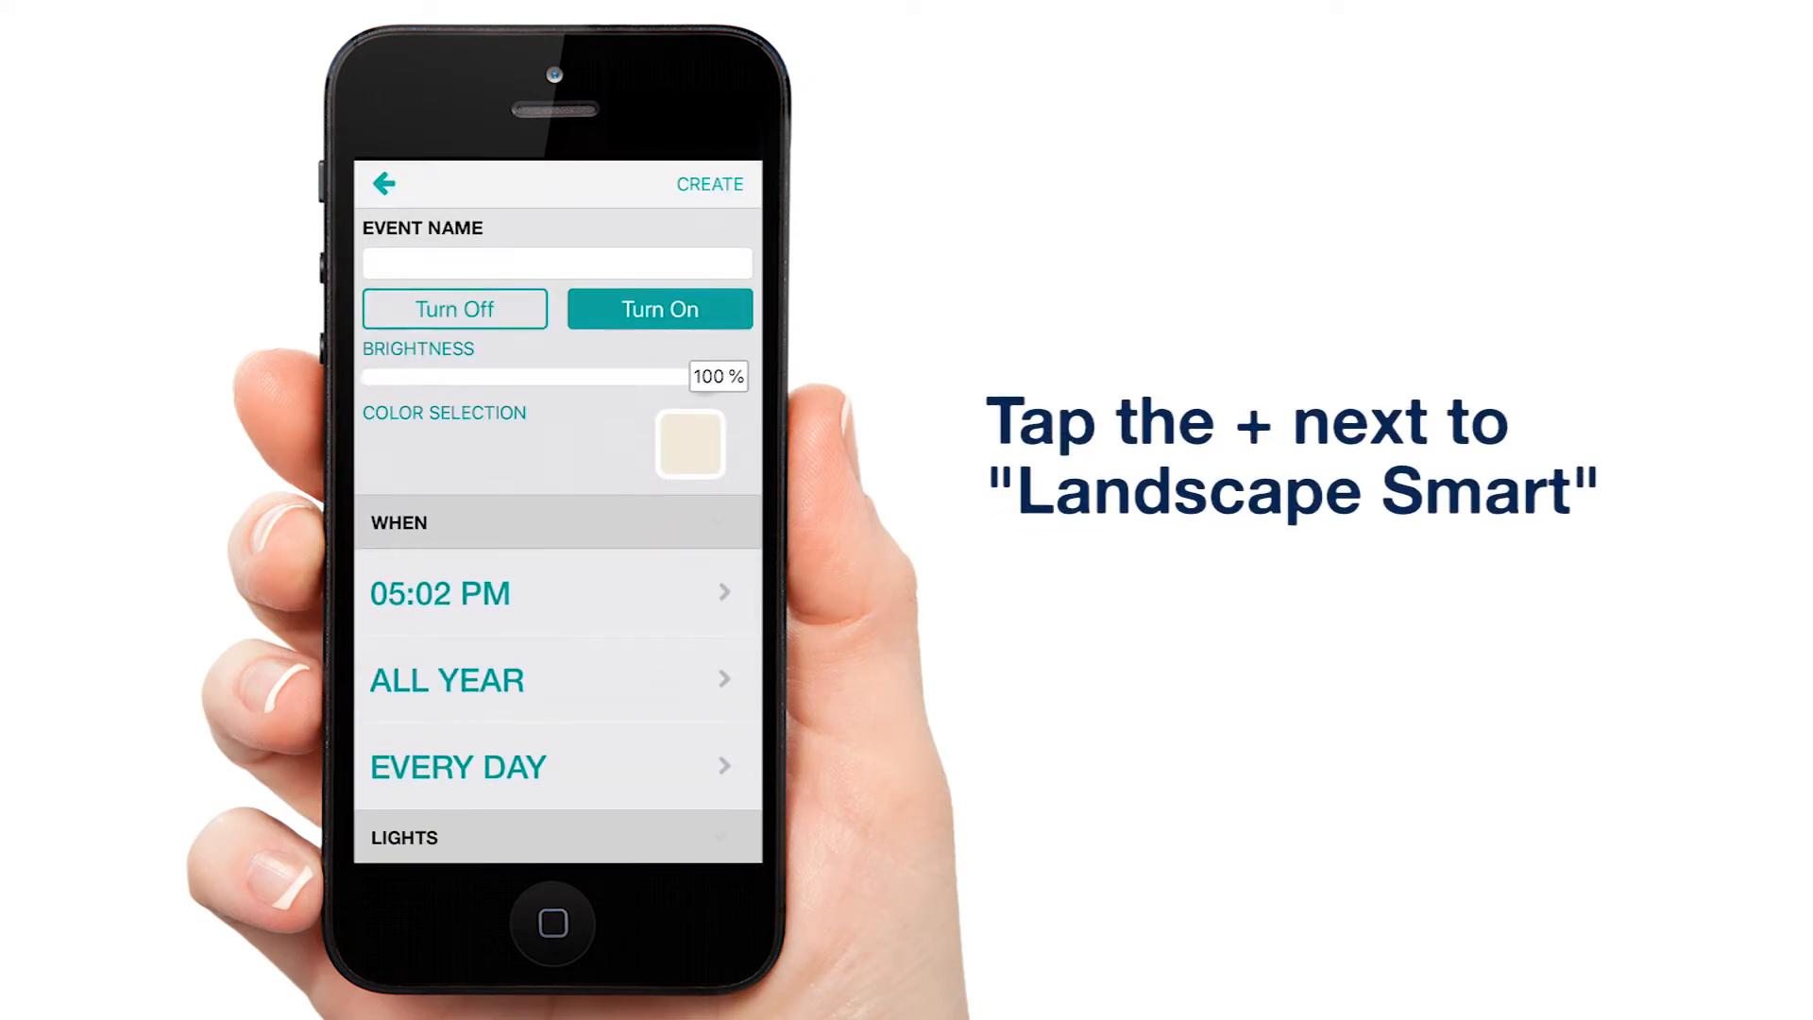
- Name the event 'White On - All zones', keep Turn On, and go to Color Selection
click(555, 262)
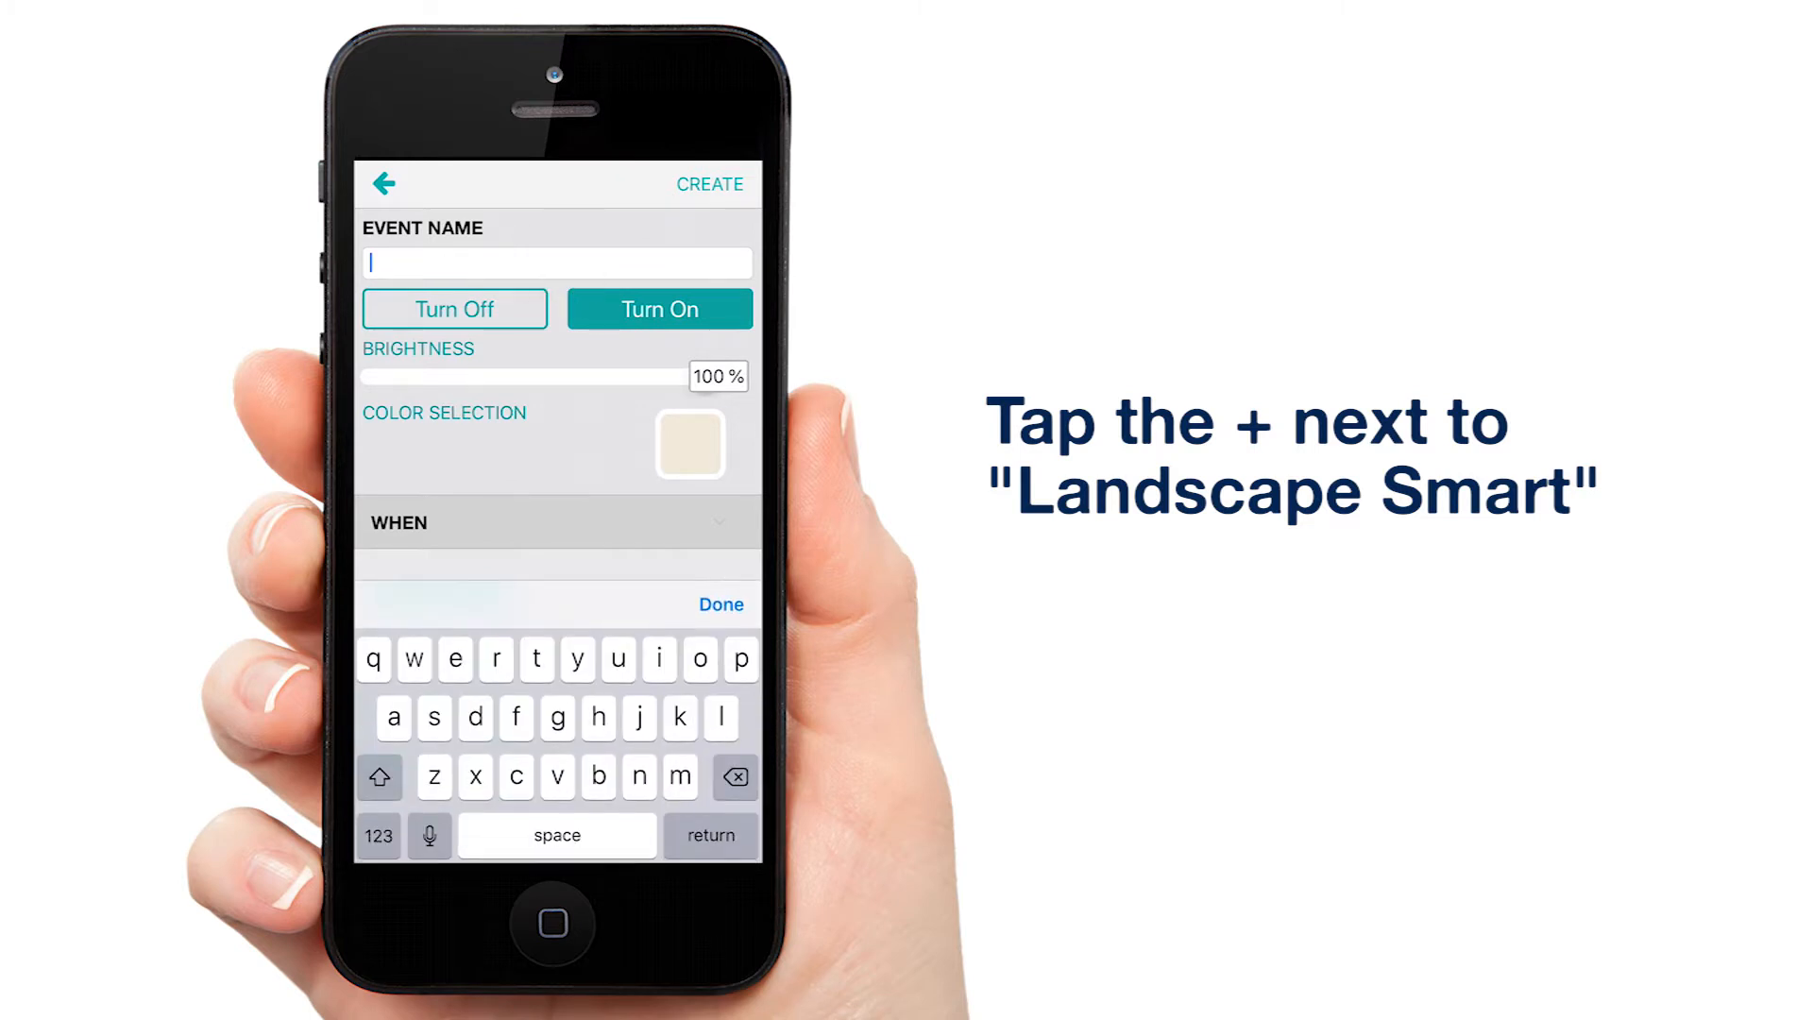
text(White)
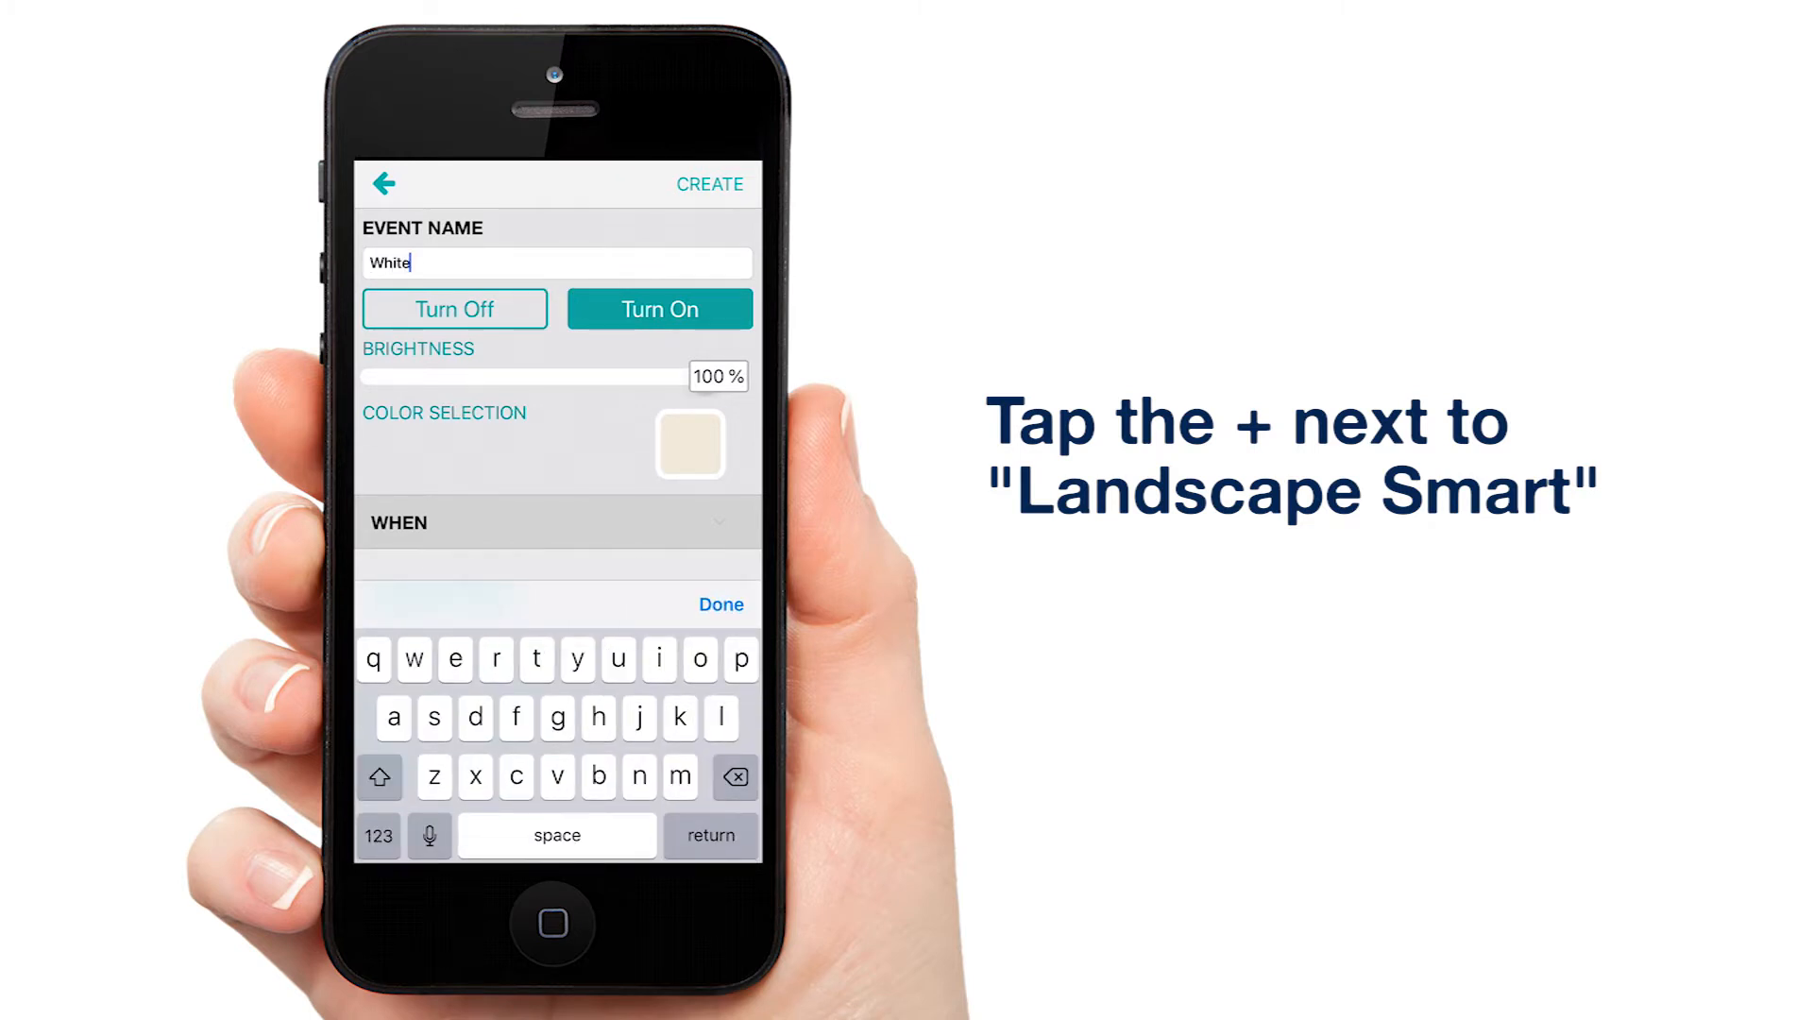
text(On)
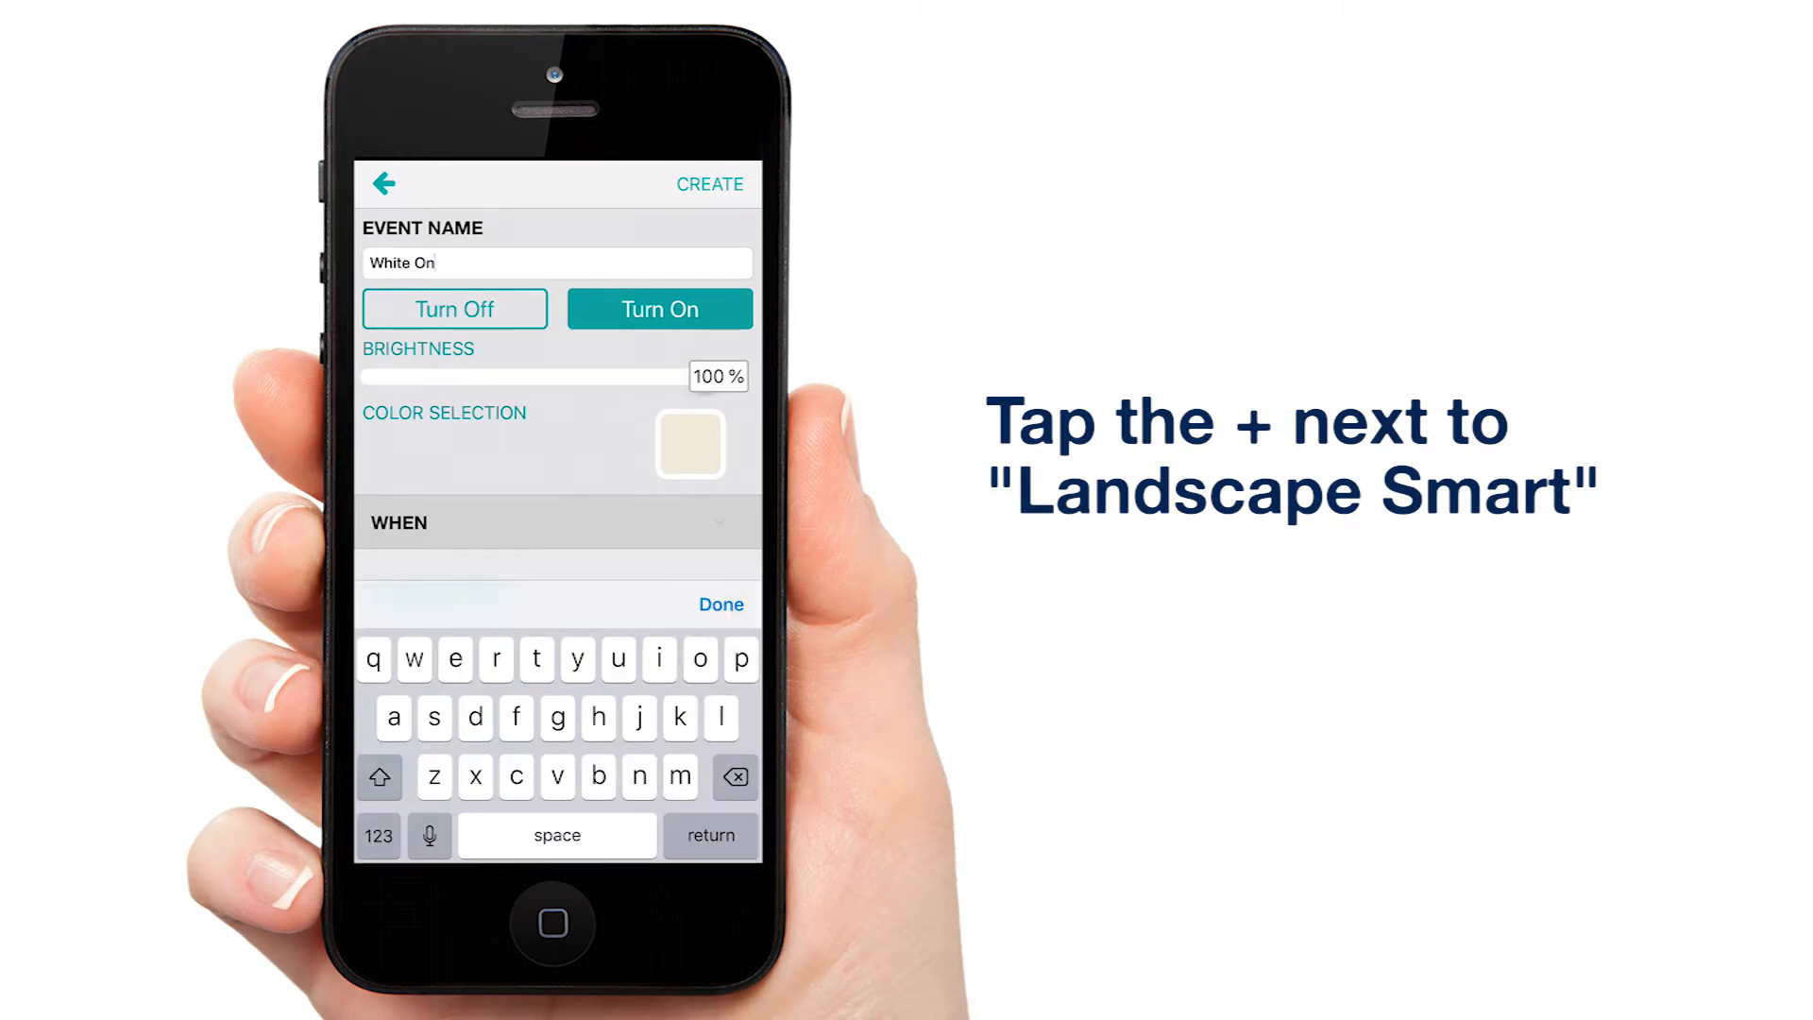
click(378, 834)
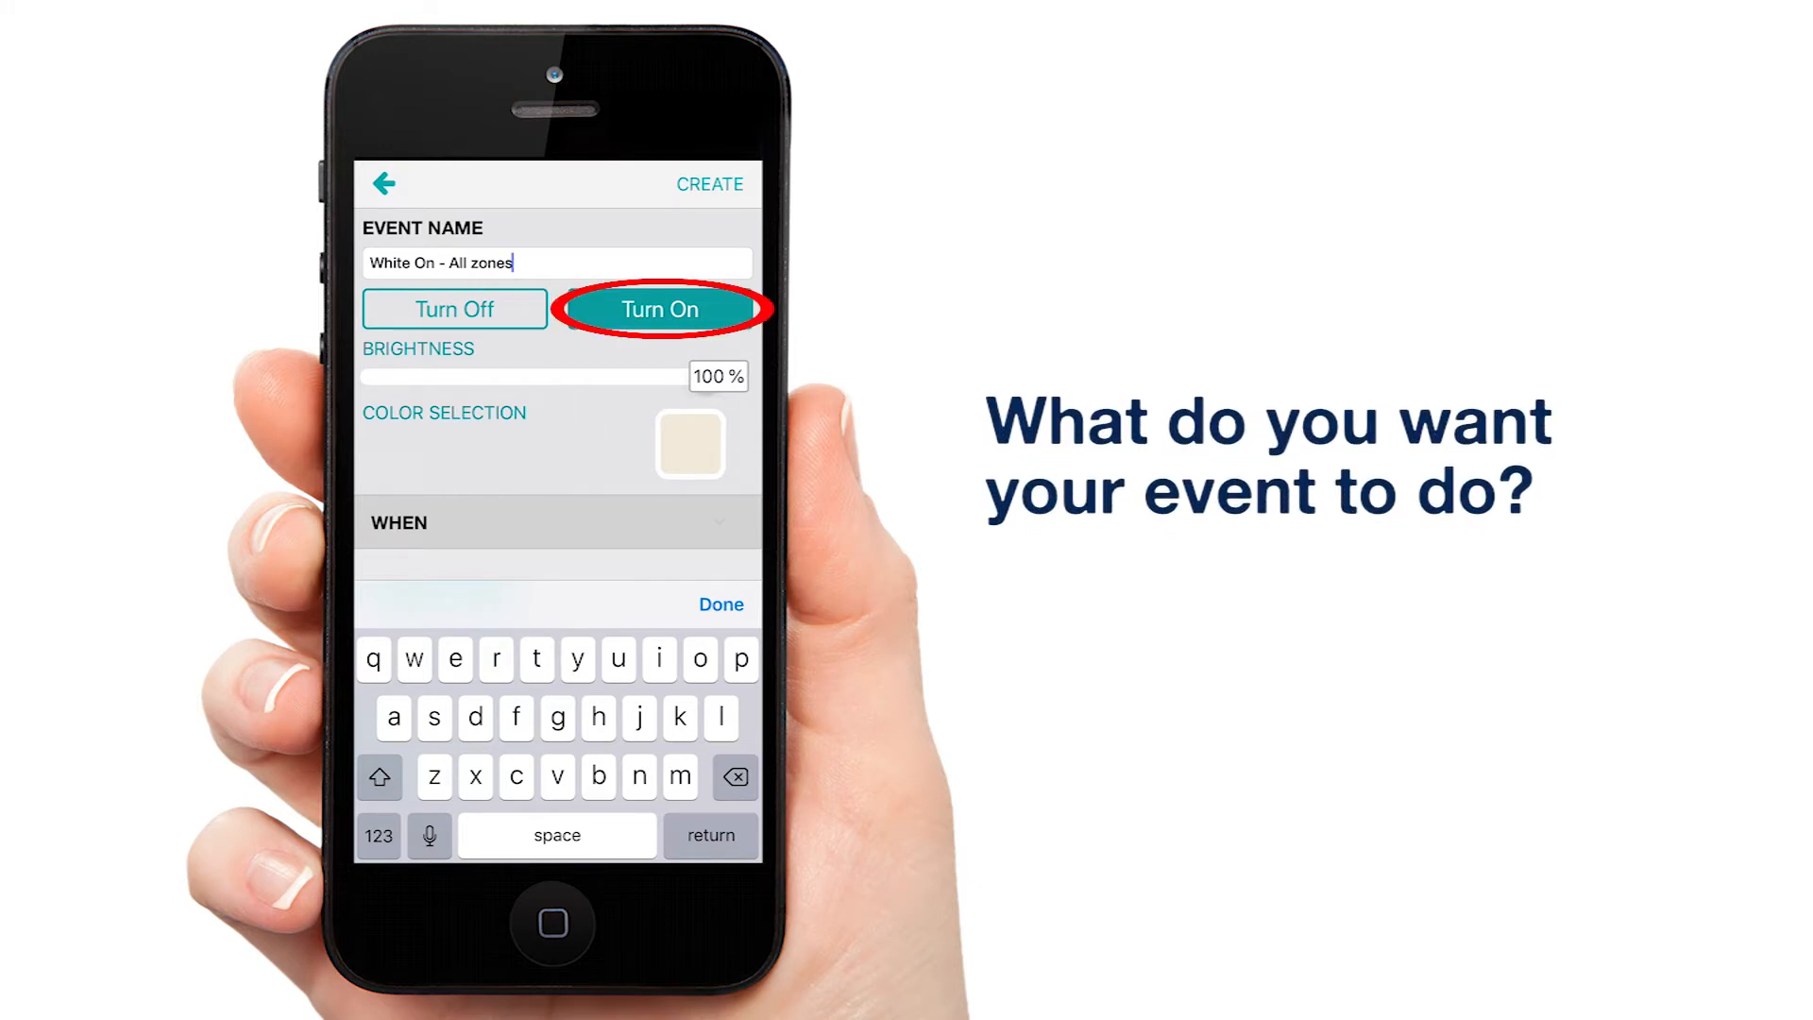
click(689, 444)
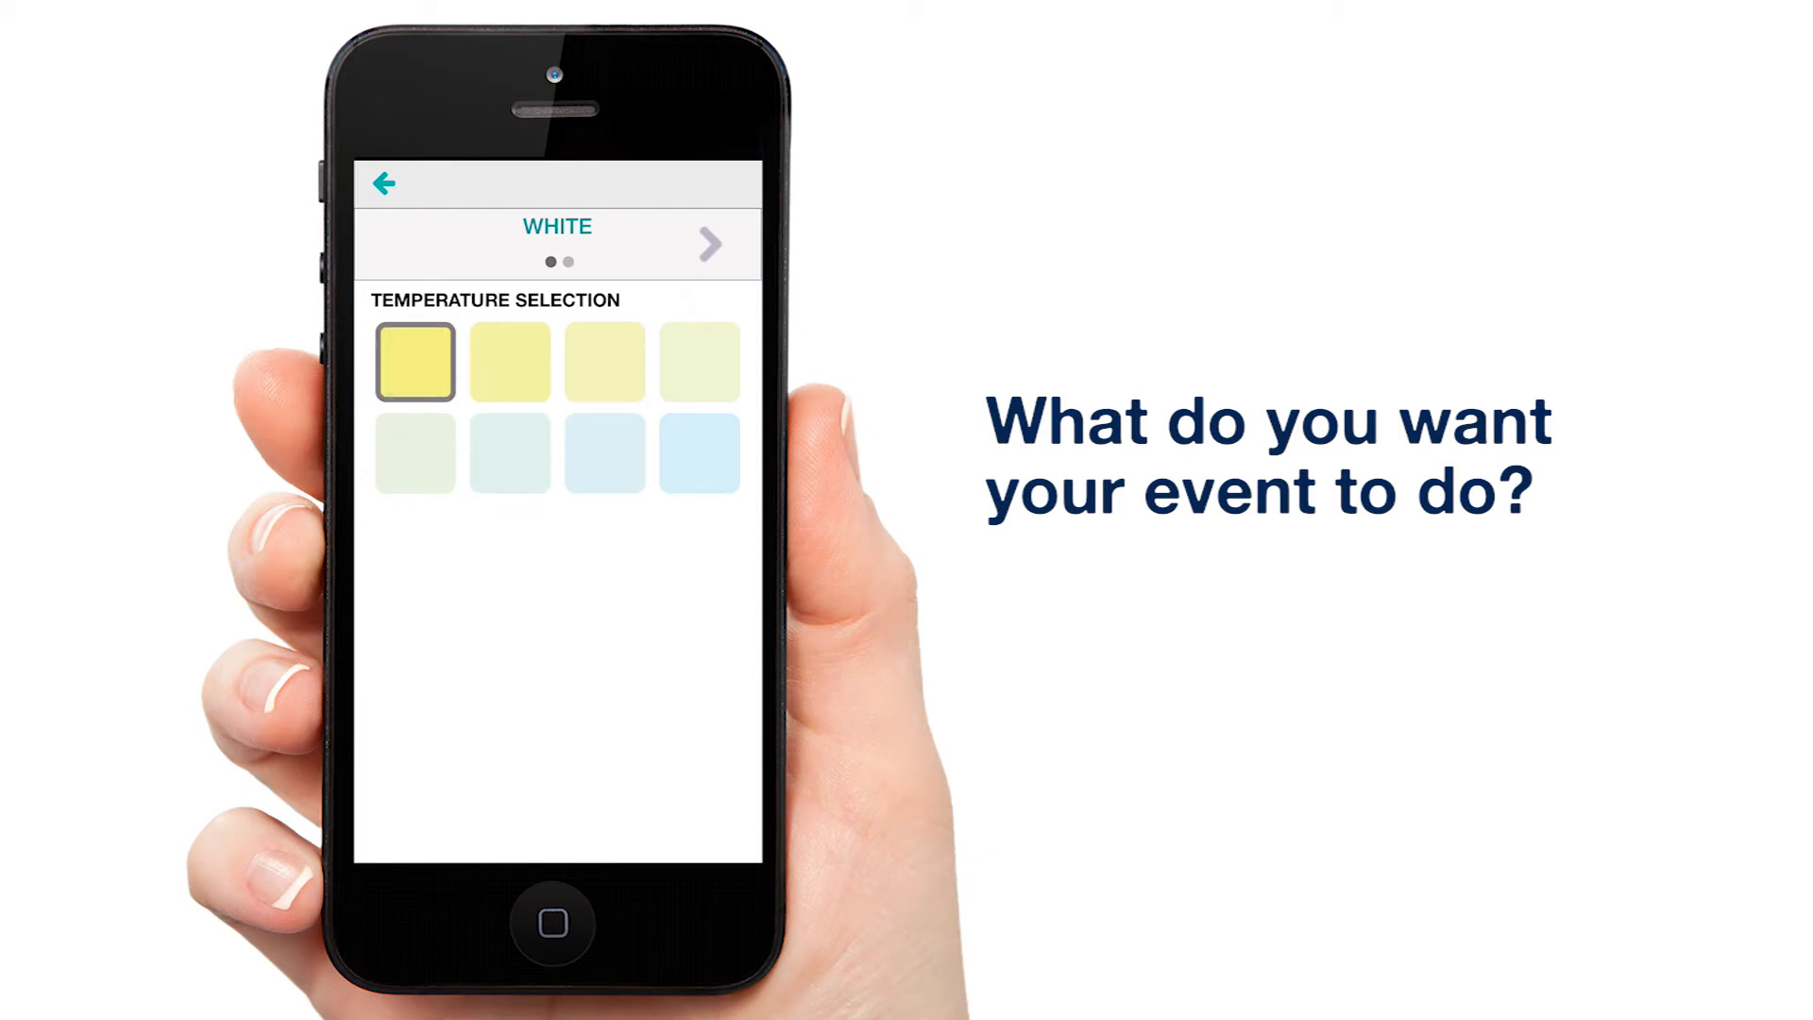
- Choose a white colour temperature swatch for the White On event
click(414, 359)
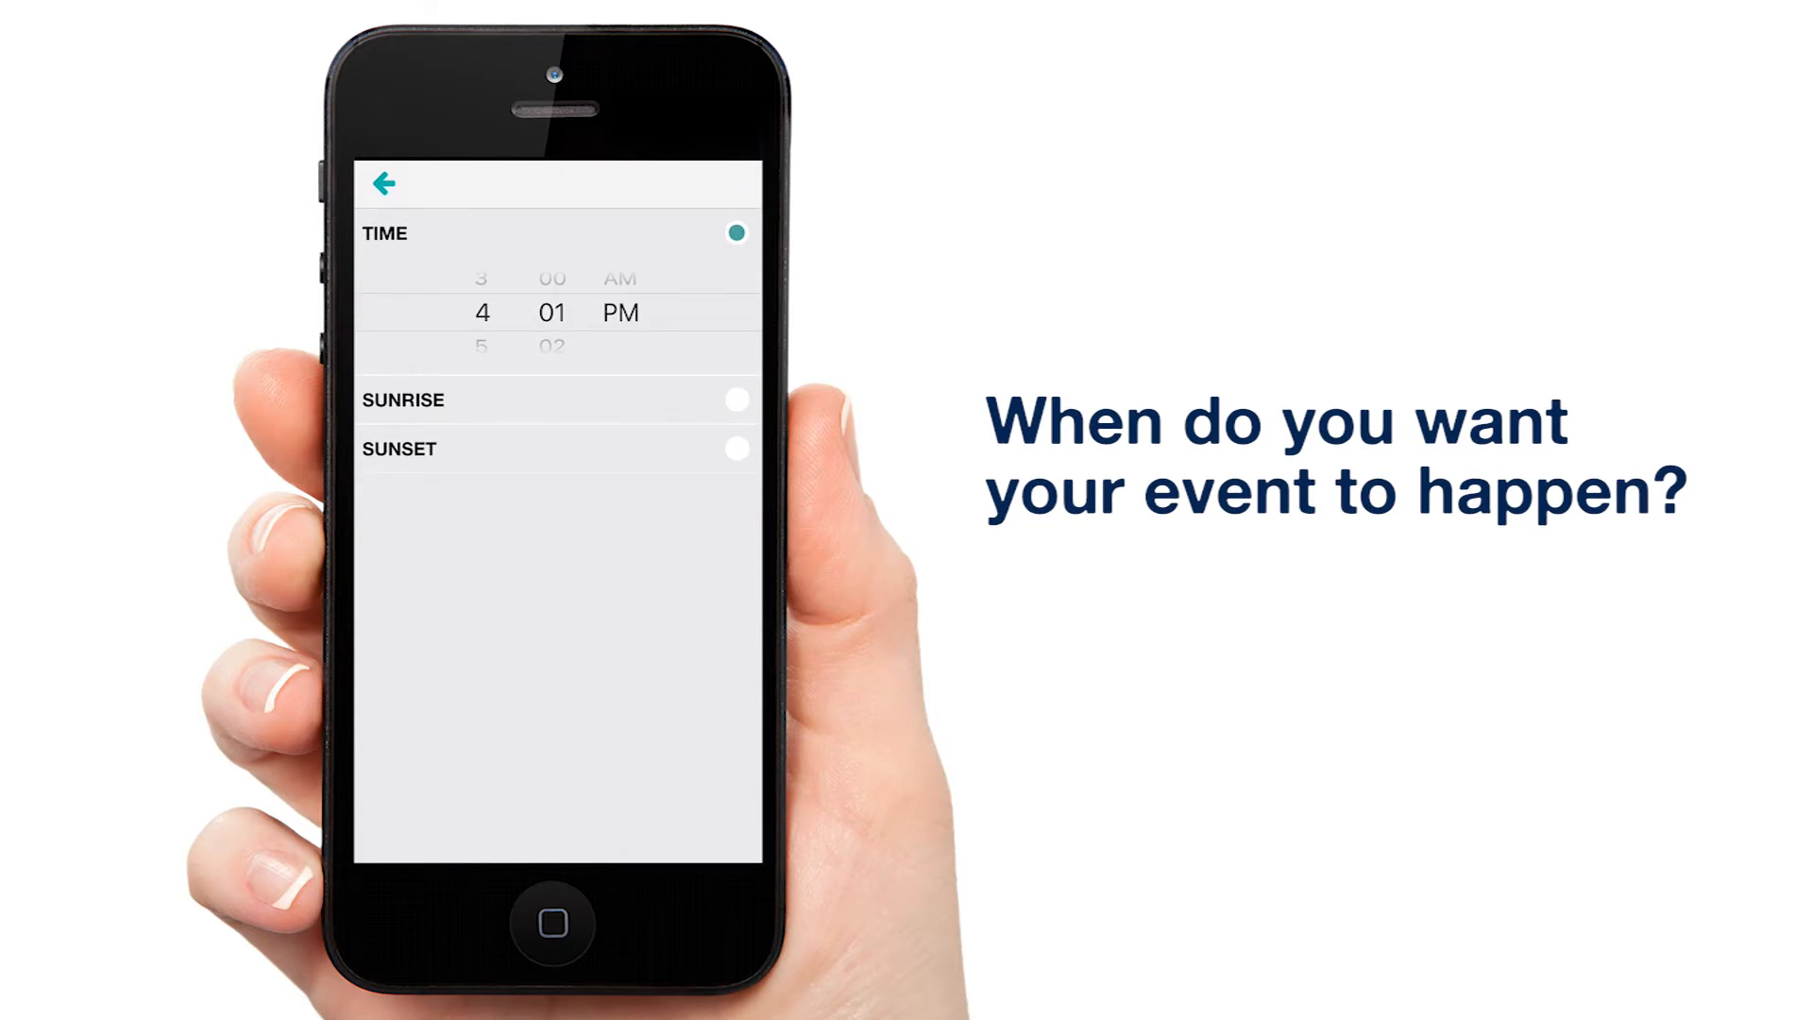
- Schedule the White On event to trigger at Sunset every day
click(736, 449)
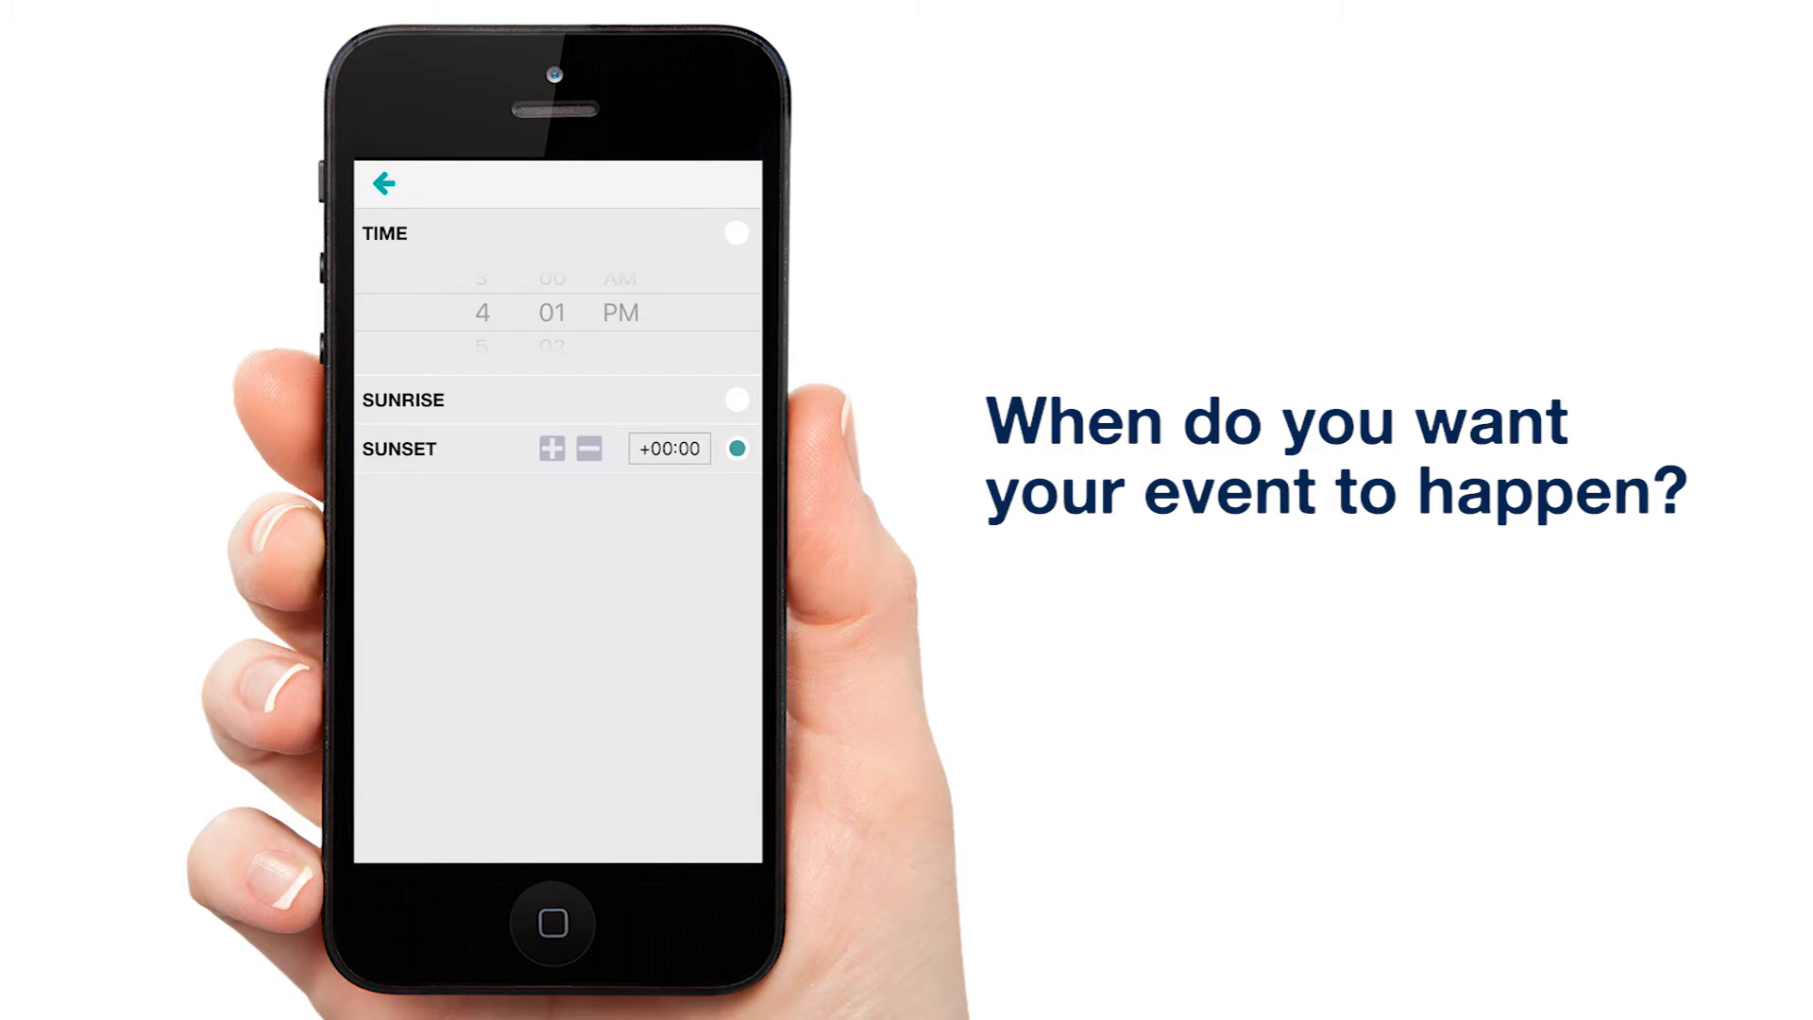
click(585, 449)
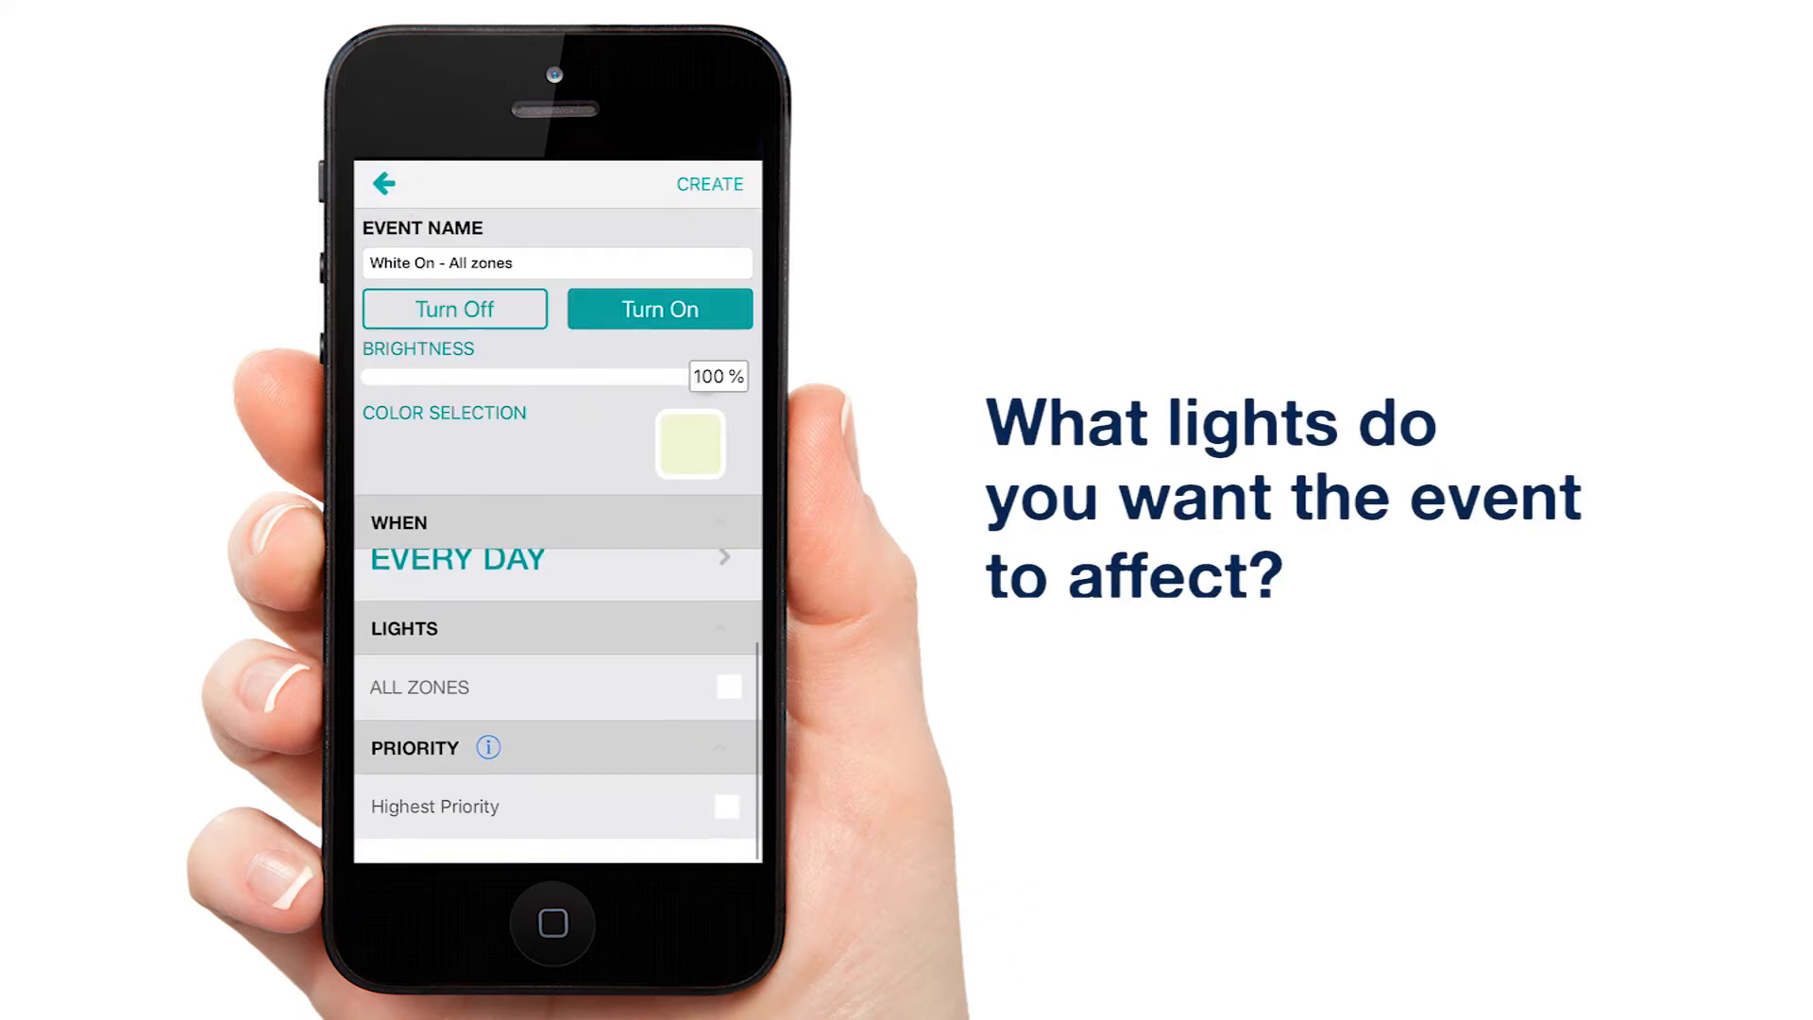
- Apply the event to ALL ZONES, create it, and acknowledge the added confirmation
click(729, 687)
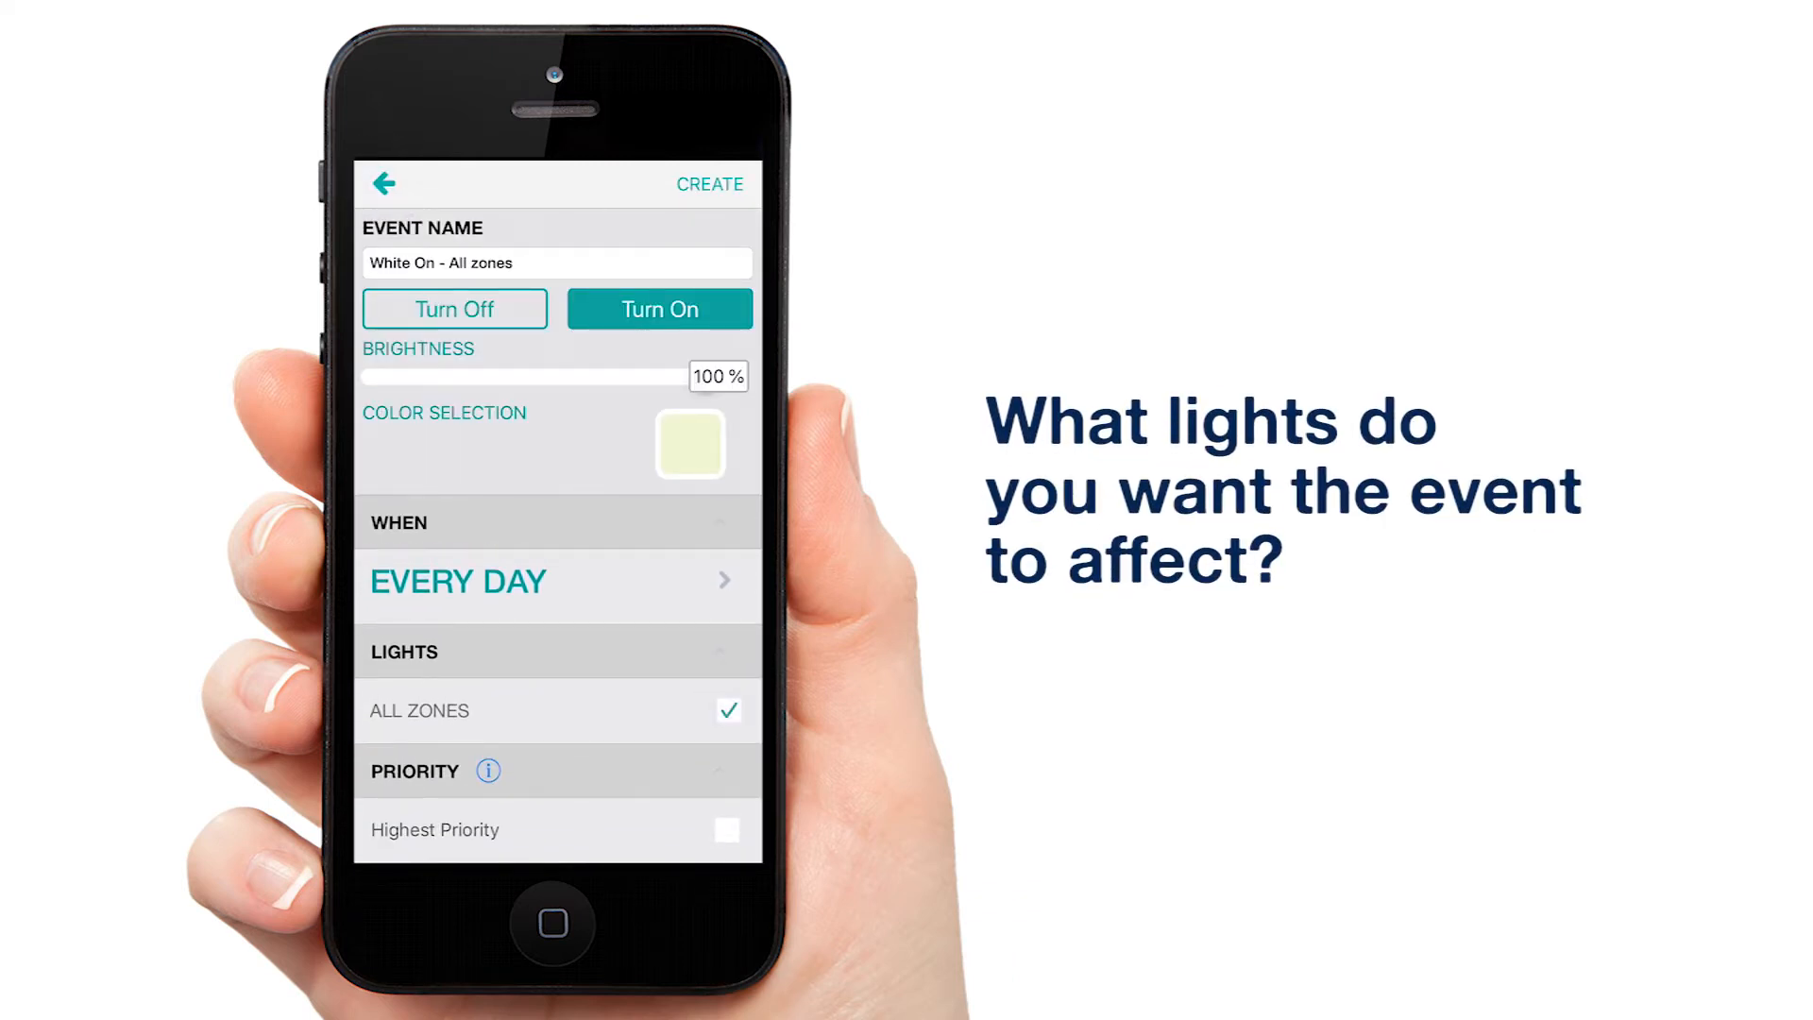
click(710, 183)
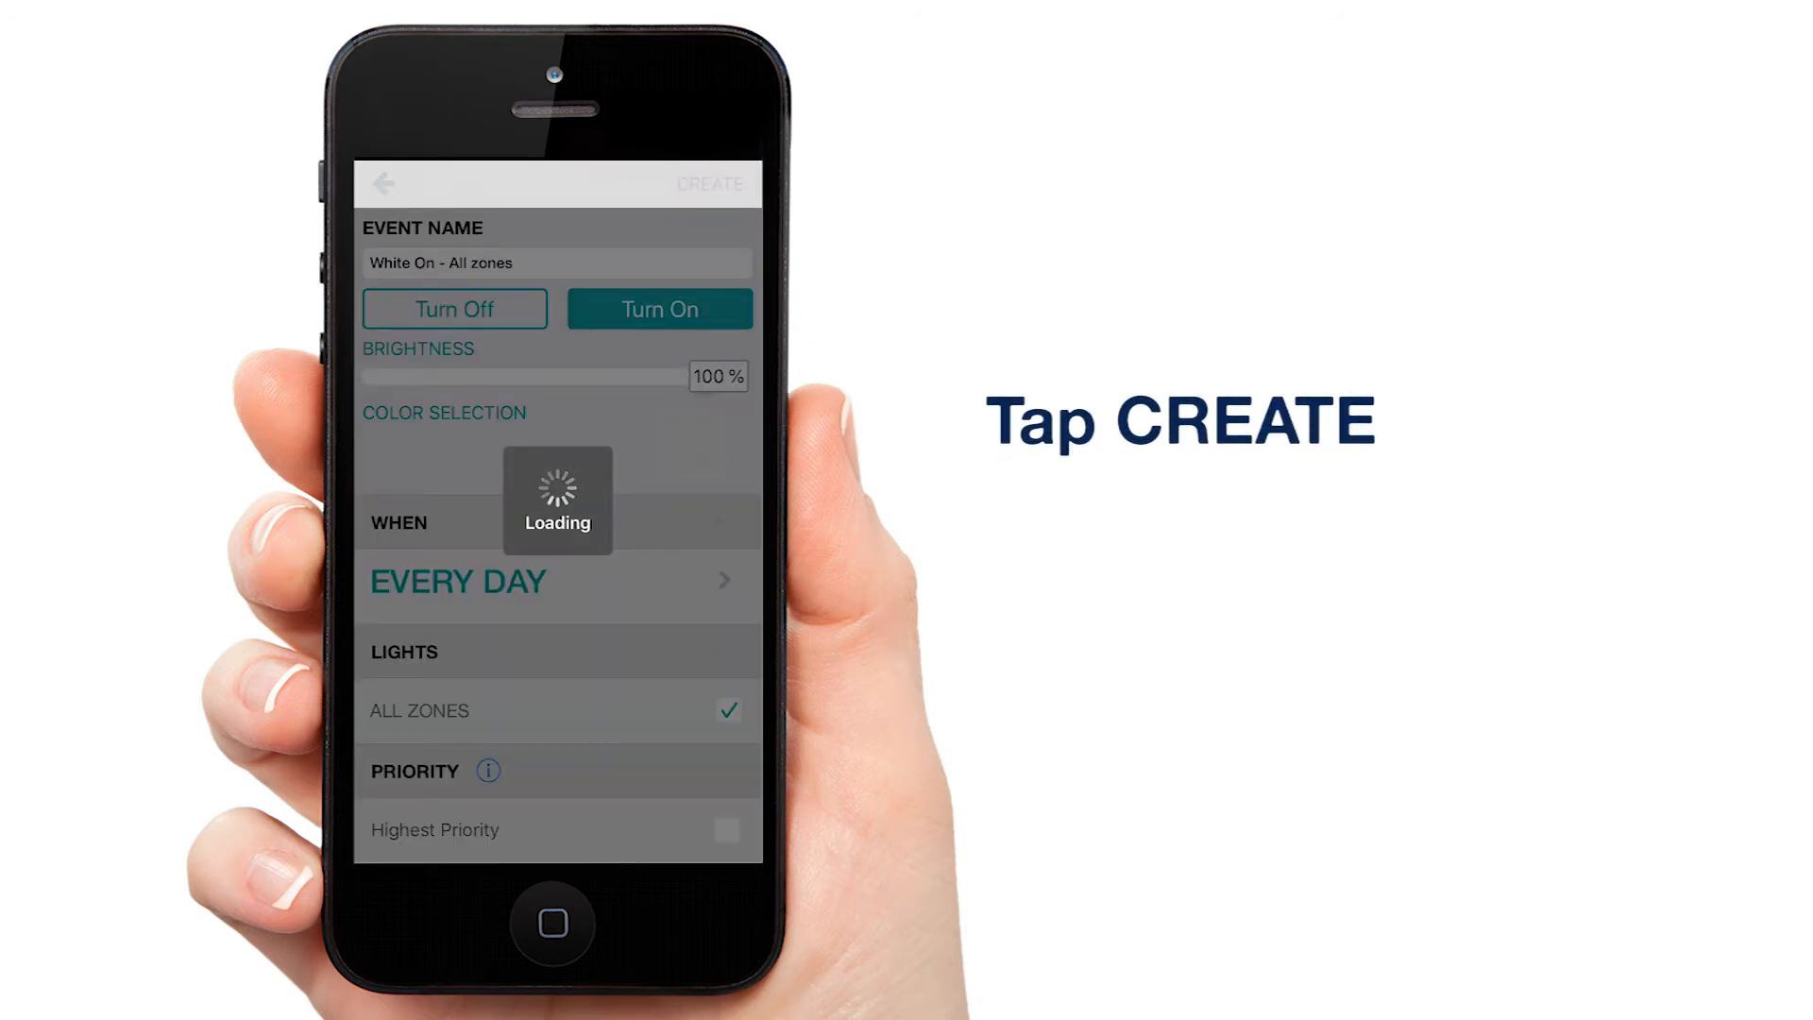
click(708, 184)
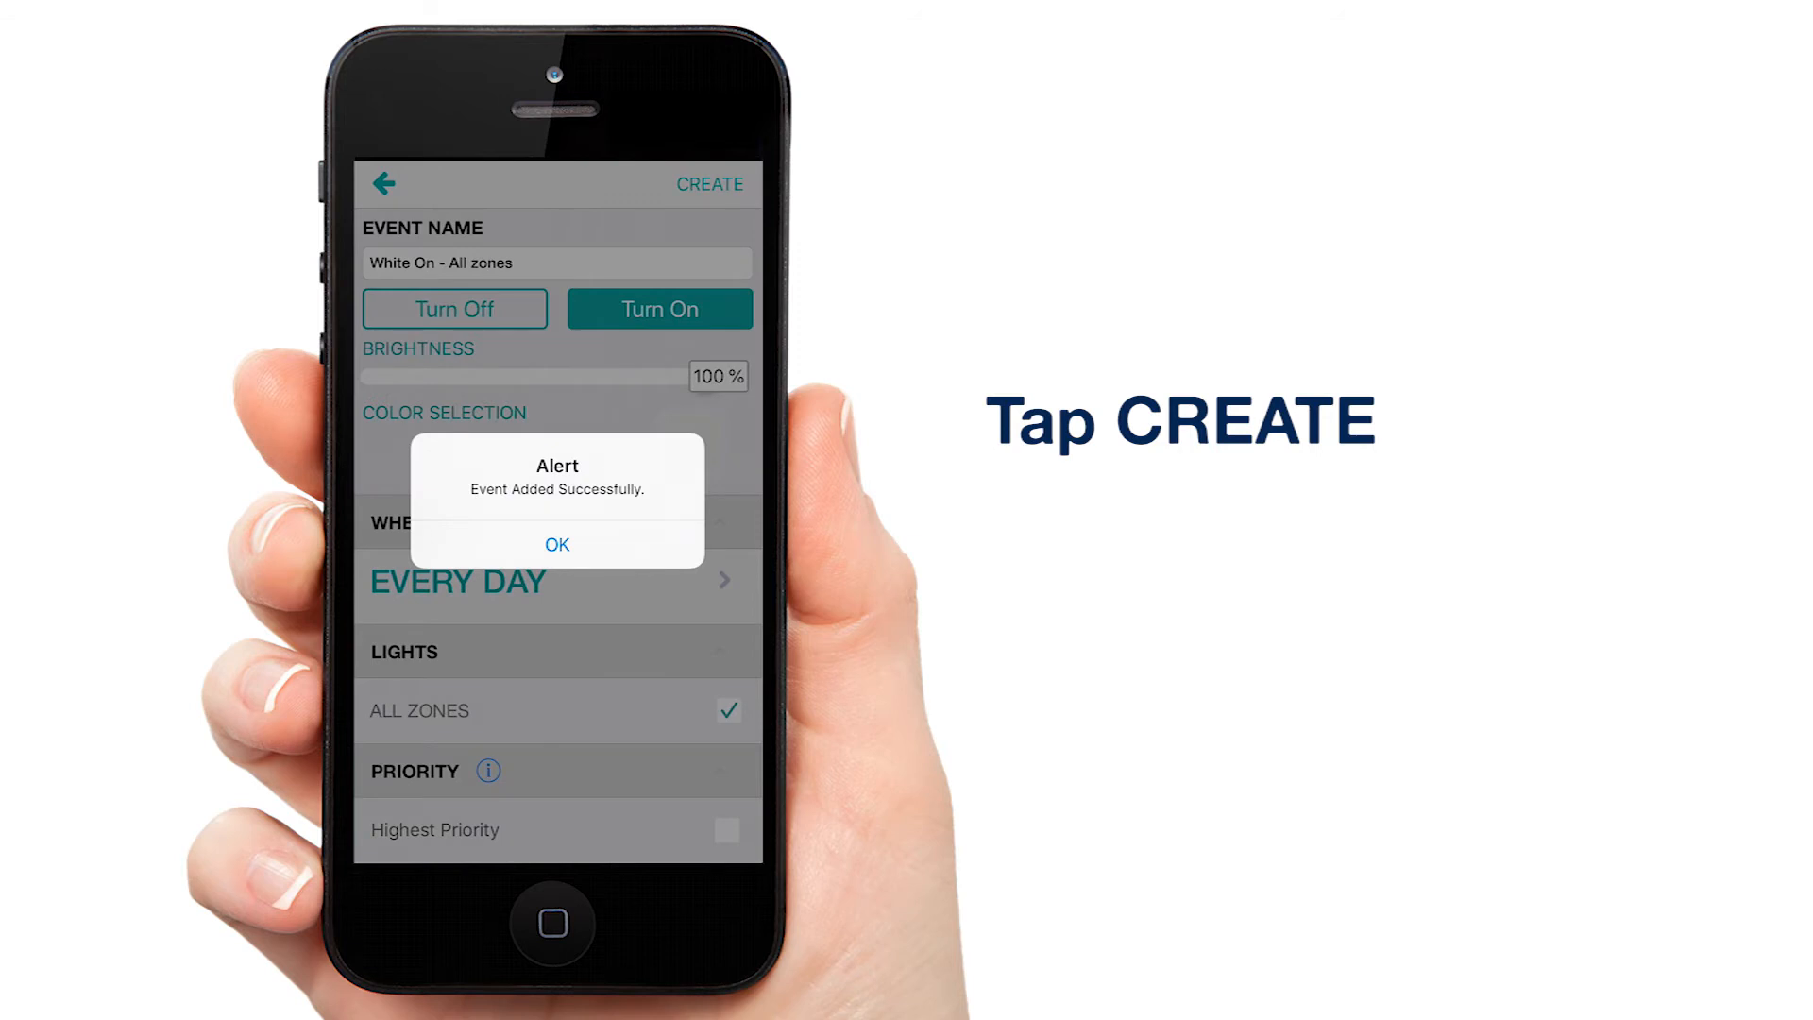
click(555, 544)
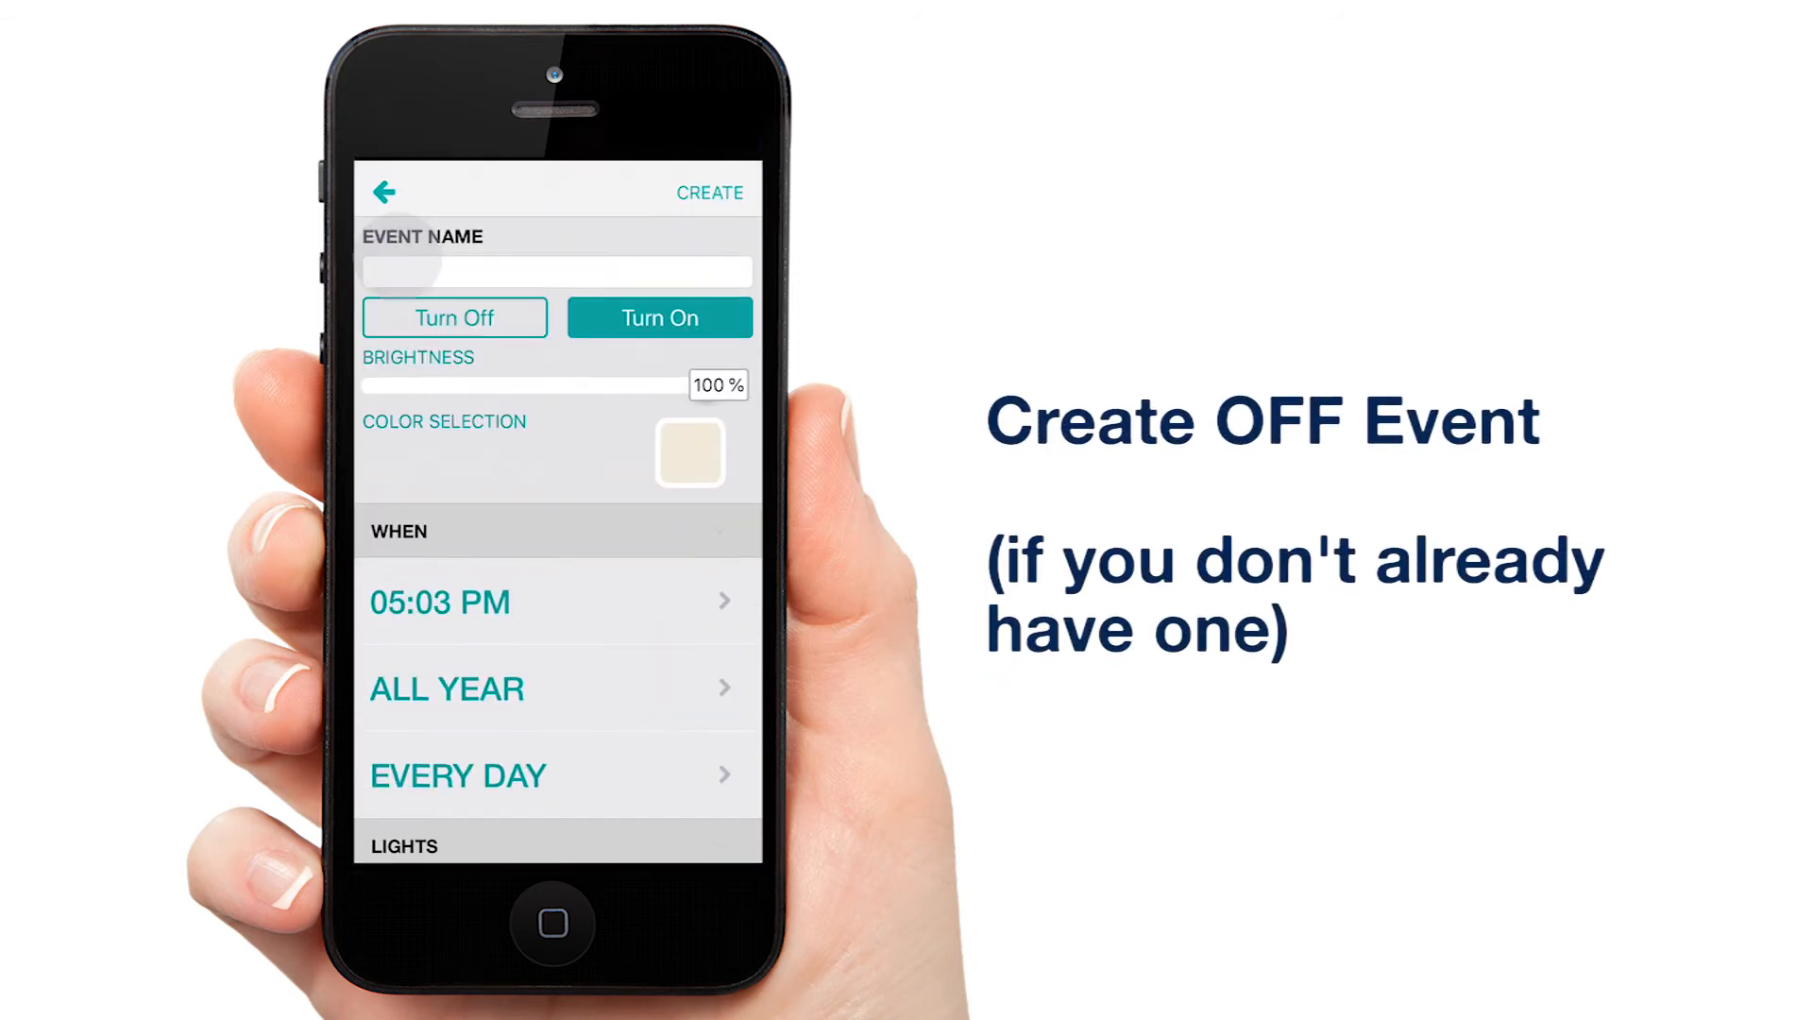
- Name the second event 'Universal Off' and schedule it at Sunrise
click(555, 270)
text(Universal O)
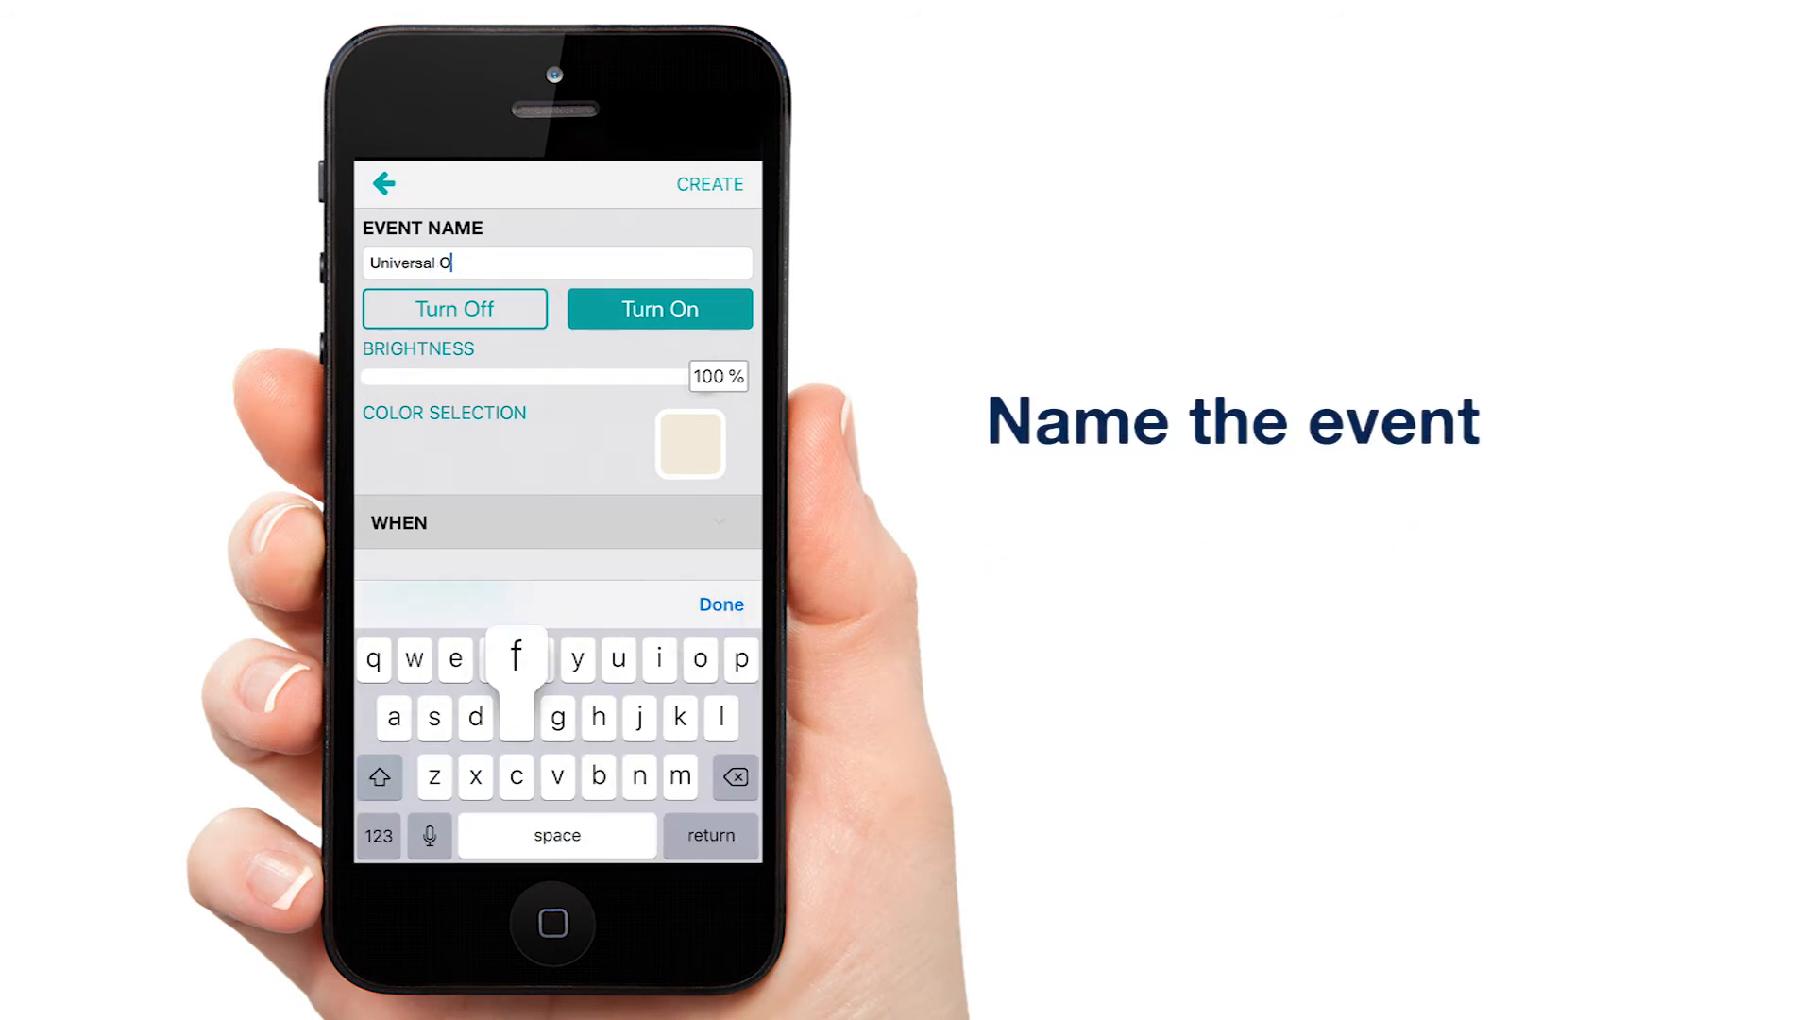
text(ff)
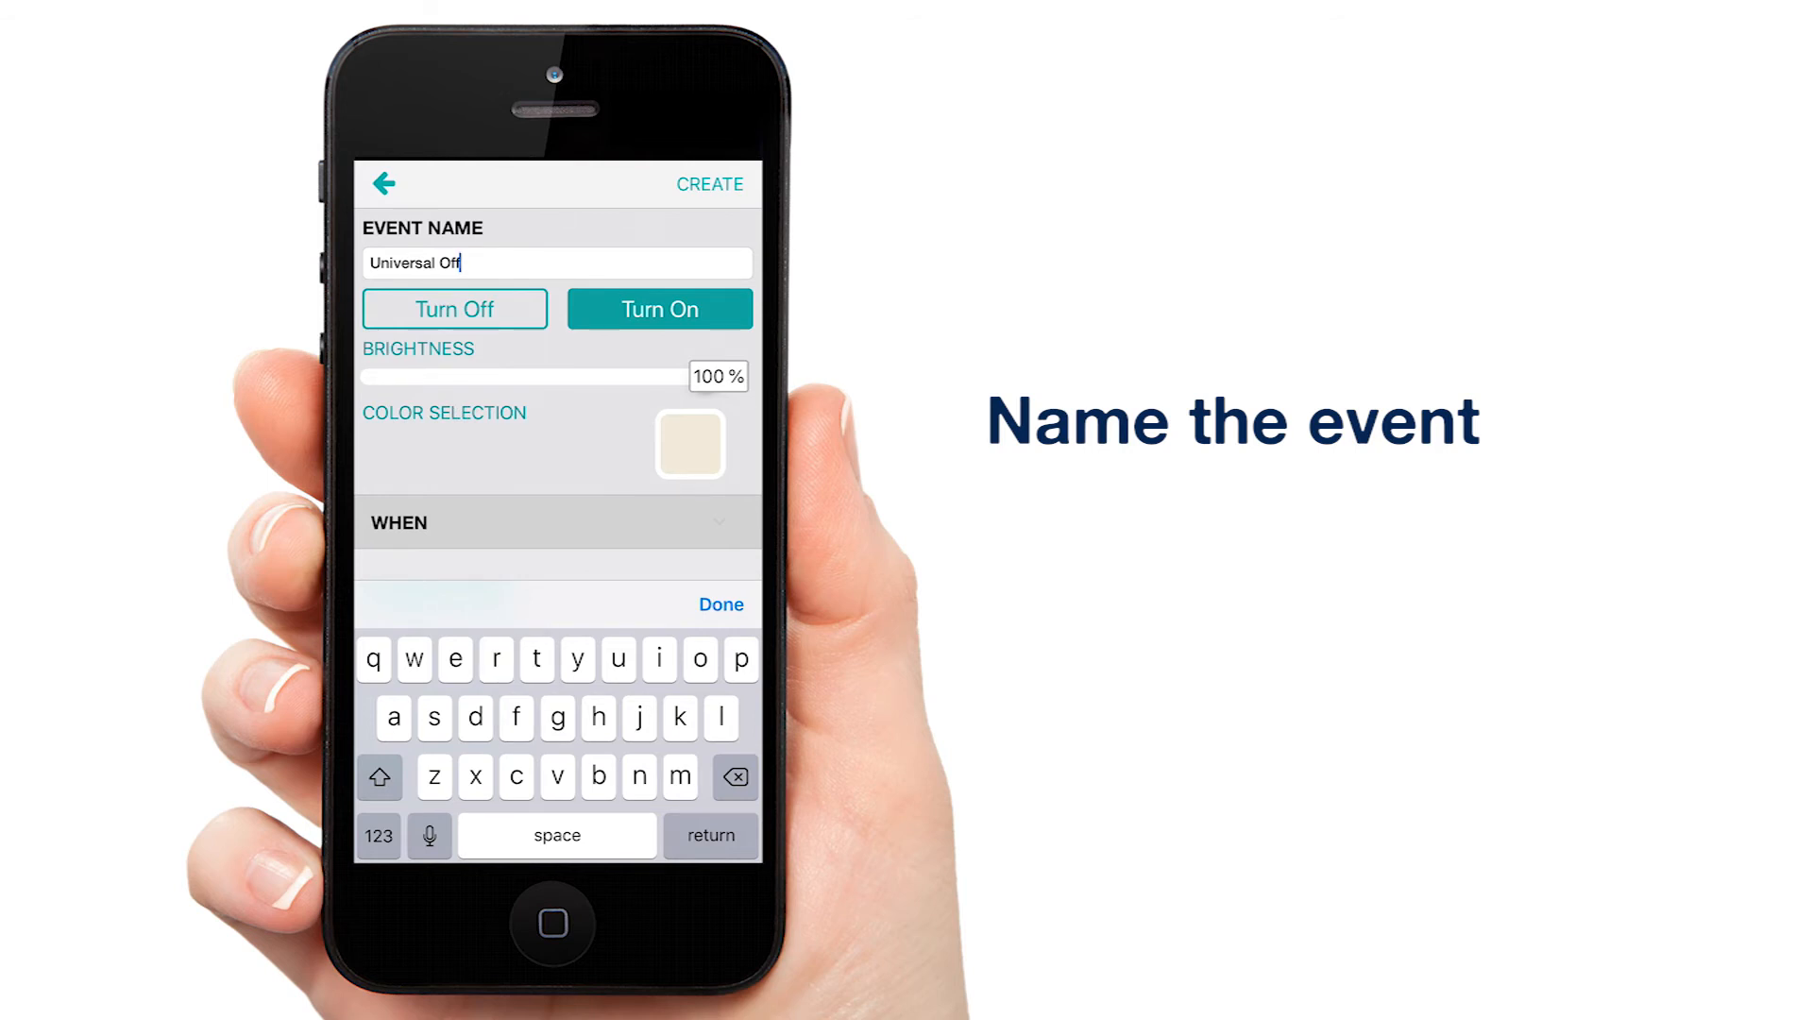
click(453, 308)
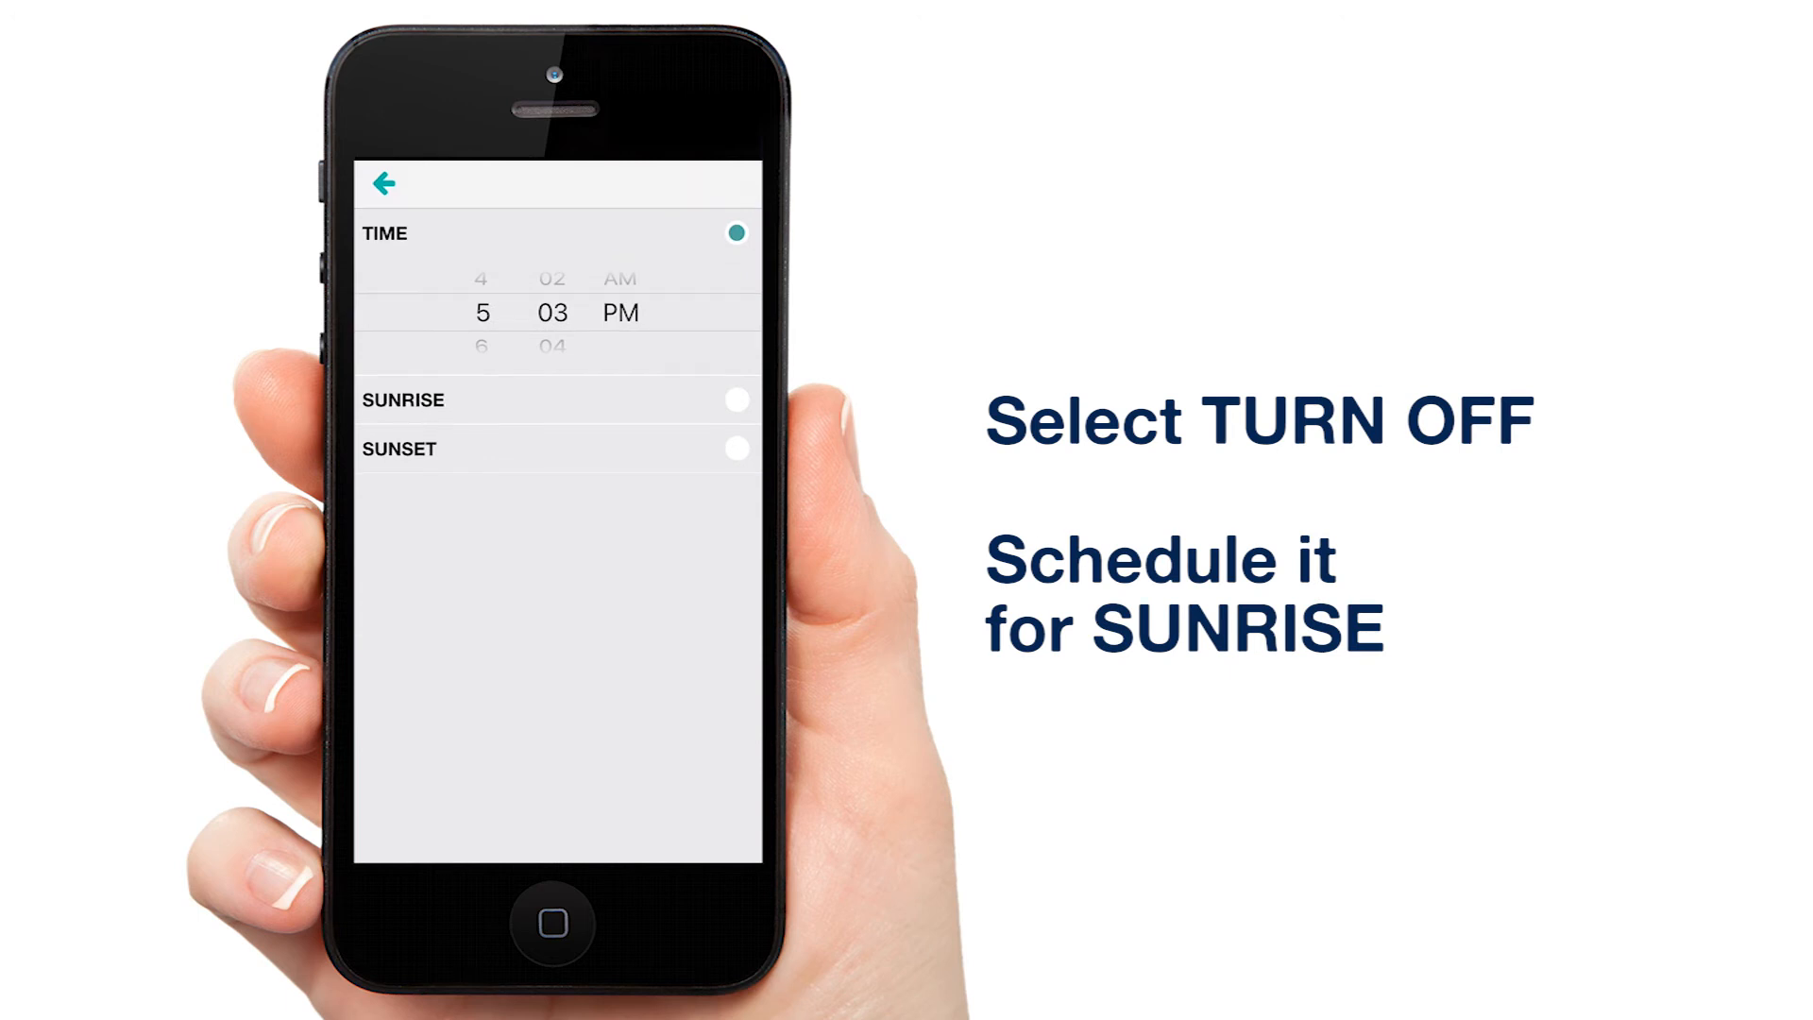
click(737, 398)
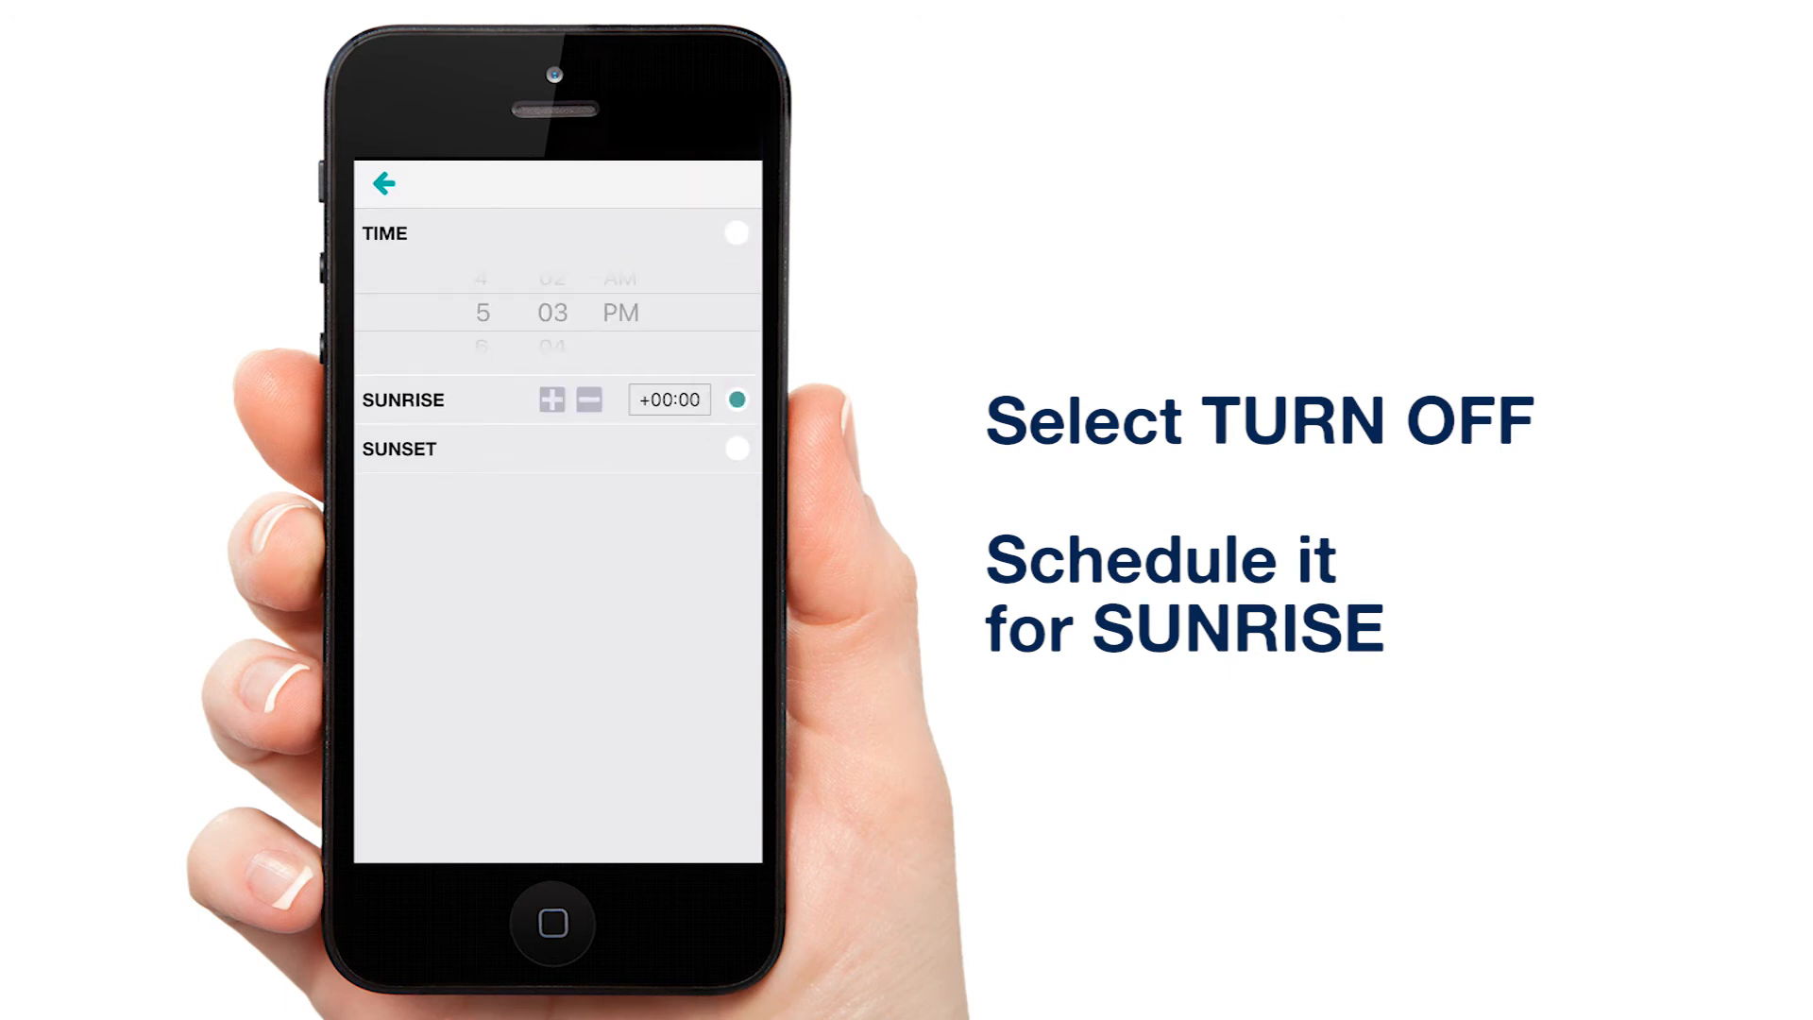
click(383, 183)
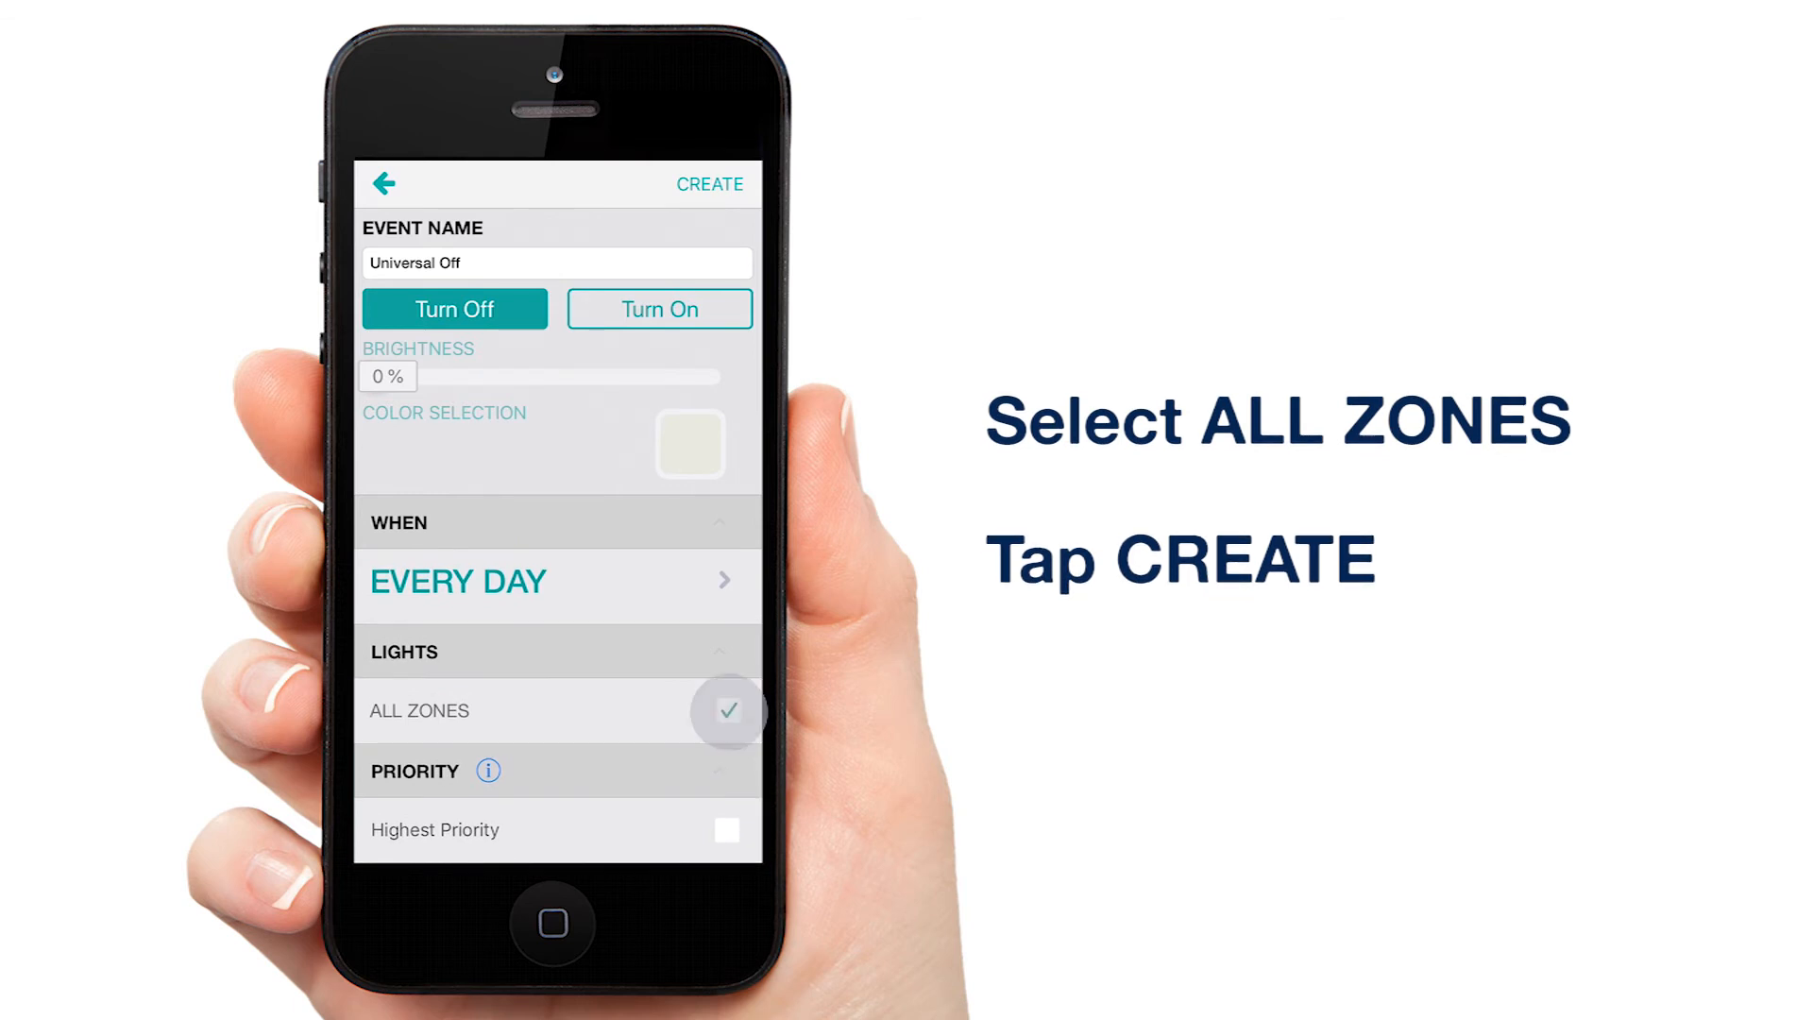
- Create the Universal Off event for all zones and acknowledge the confirmation
click(708, 183)
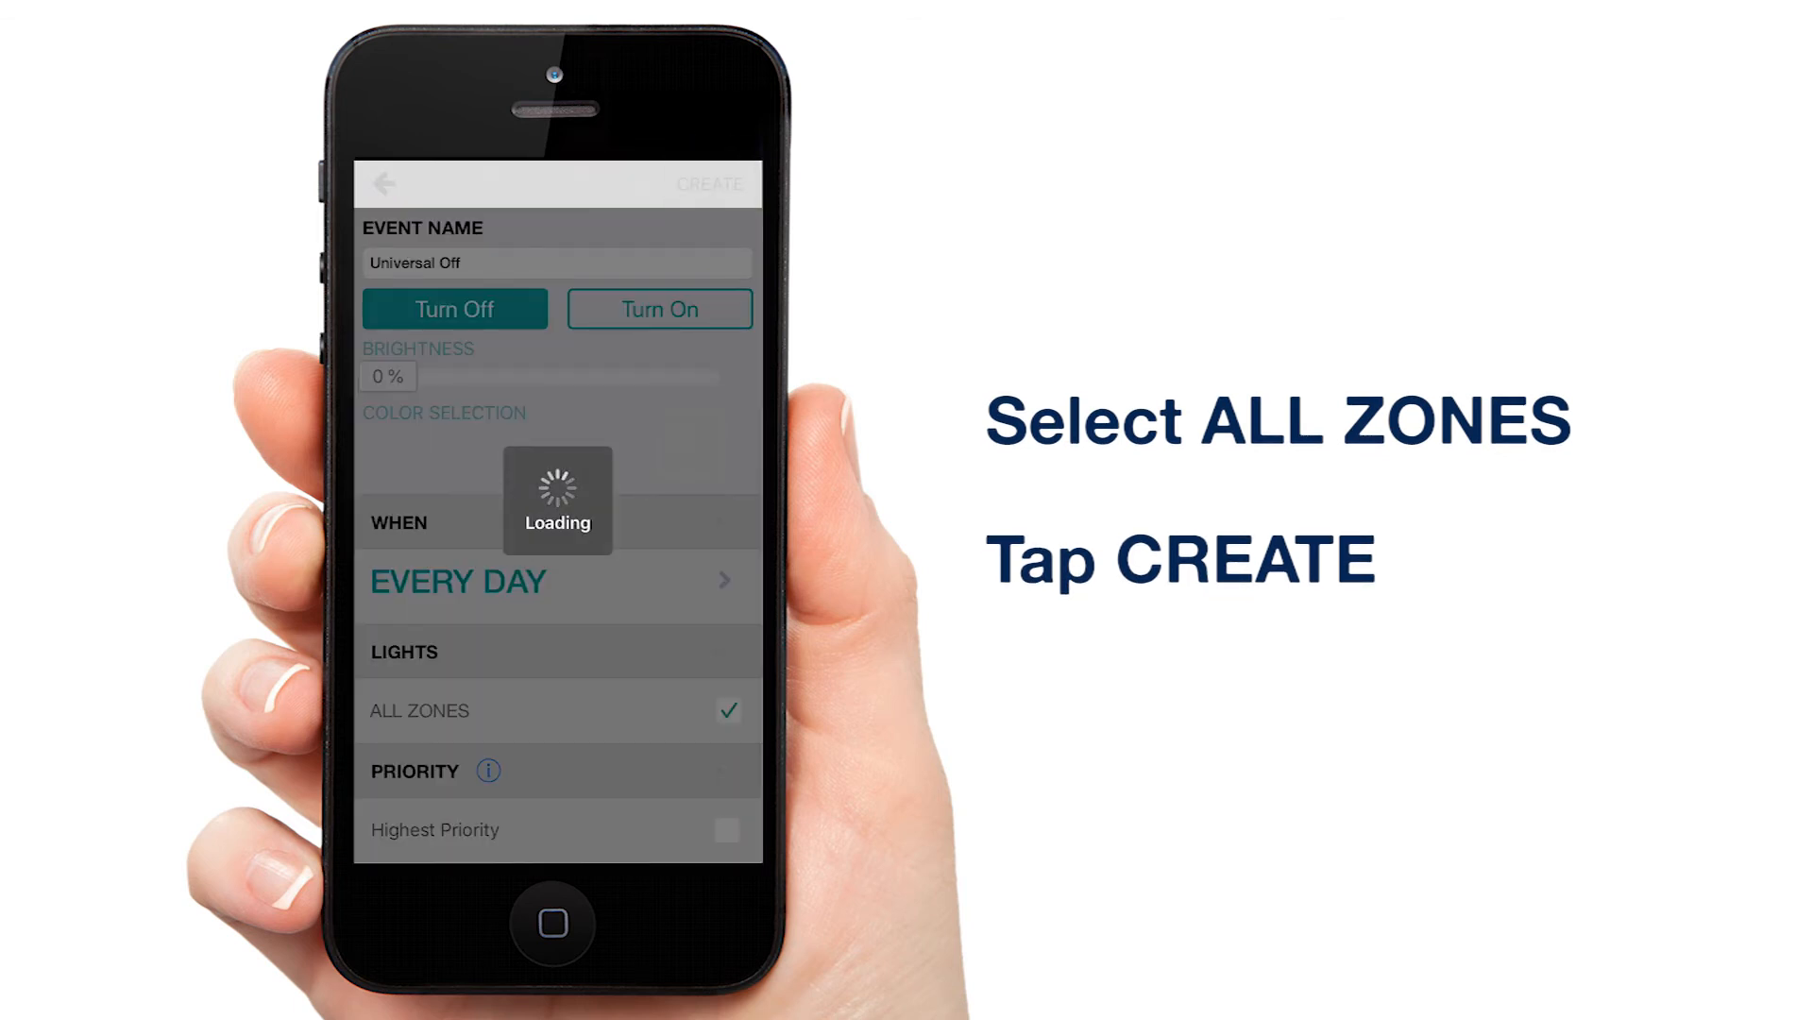
click(709, 183)
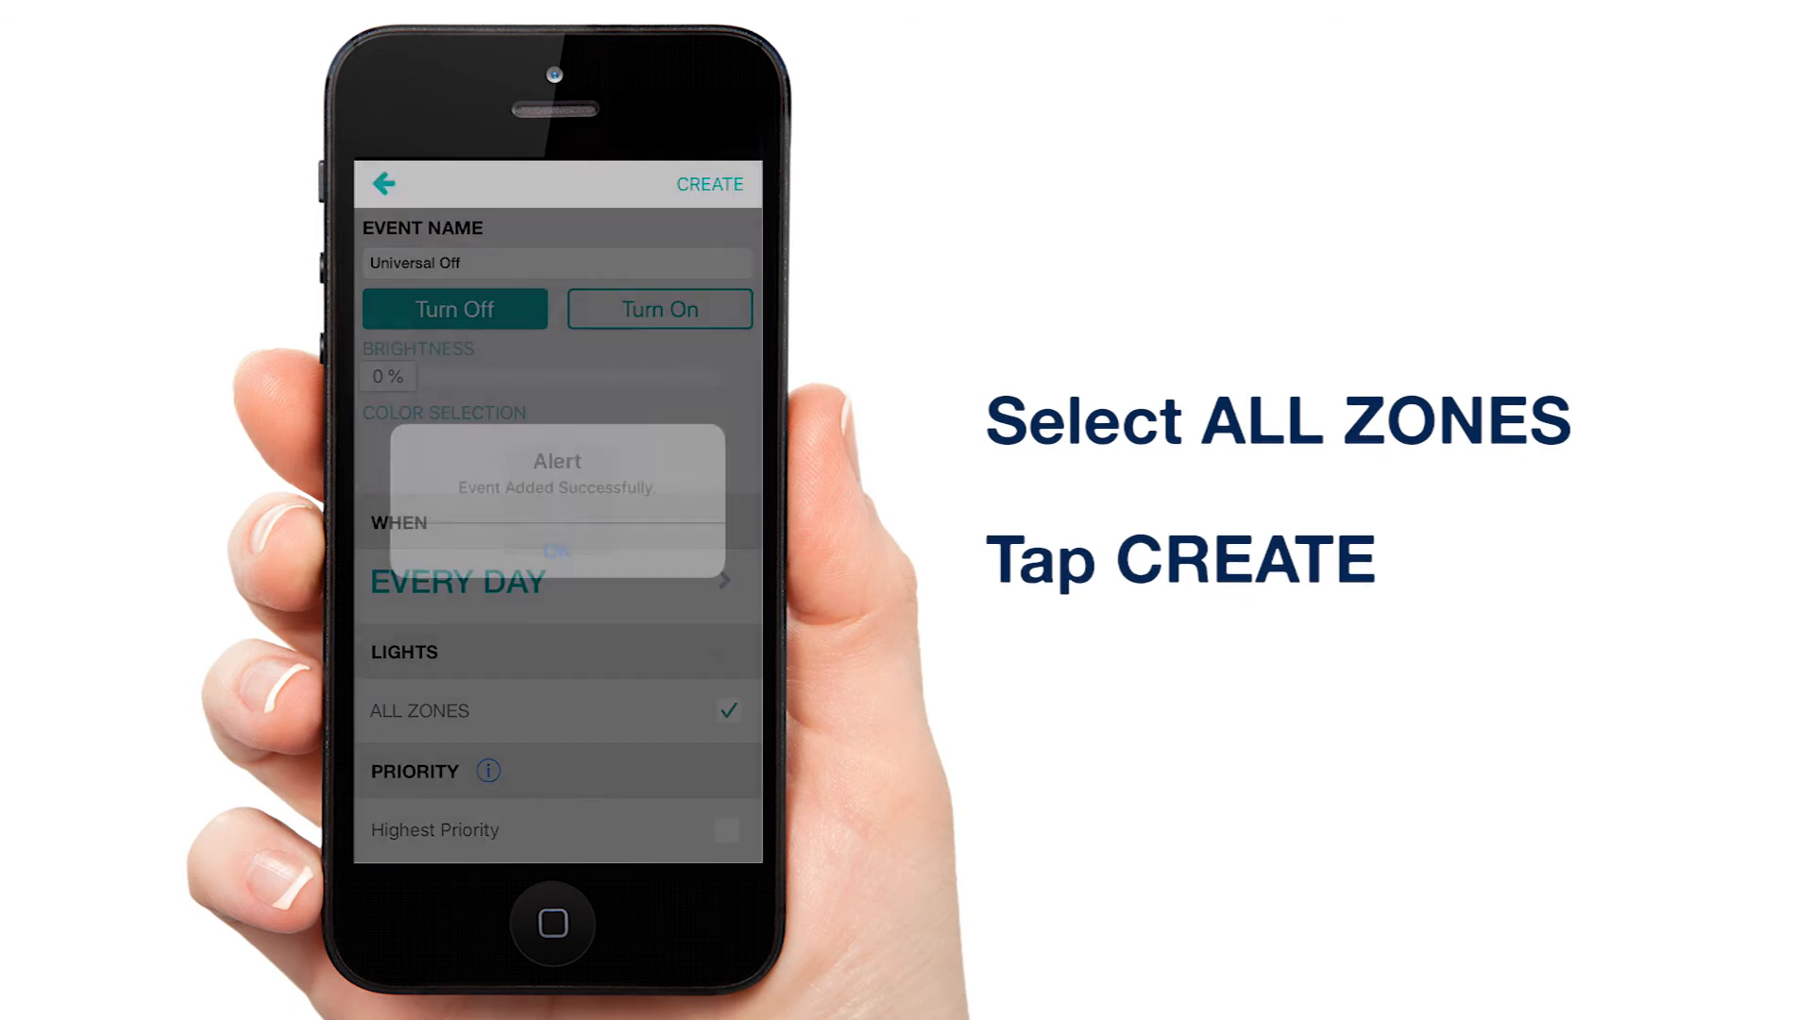